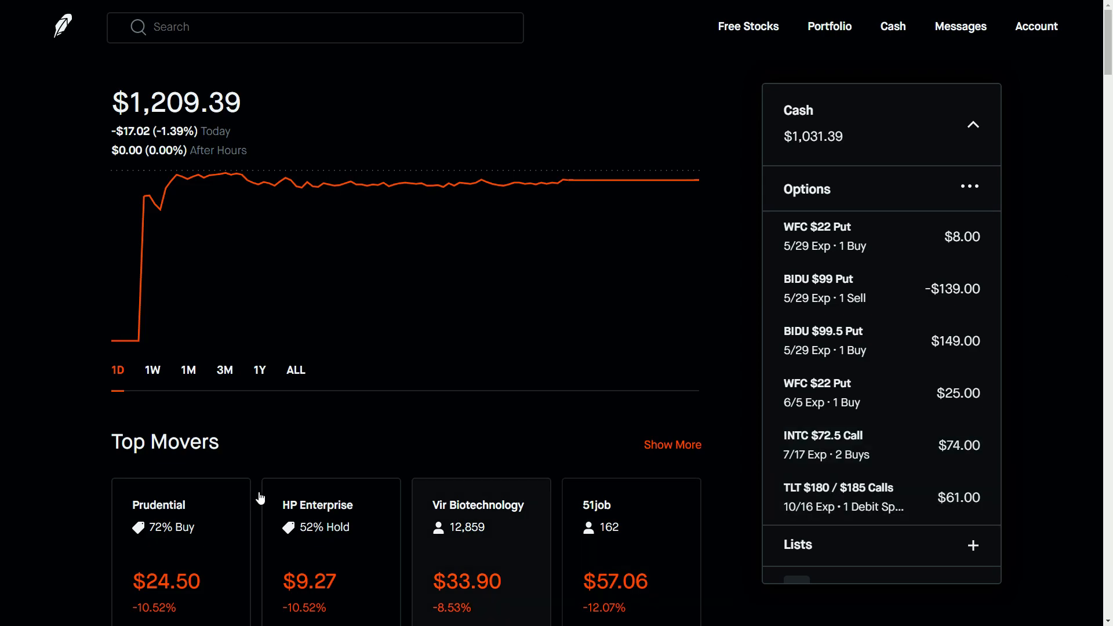
mouse_move(12, 319)
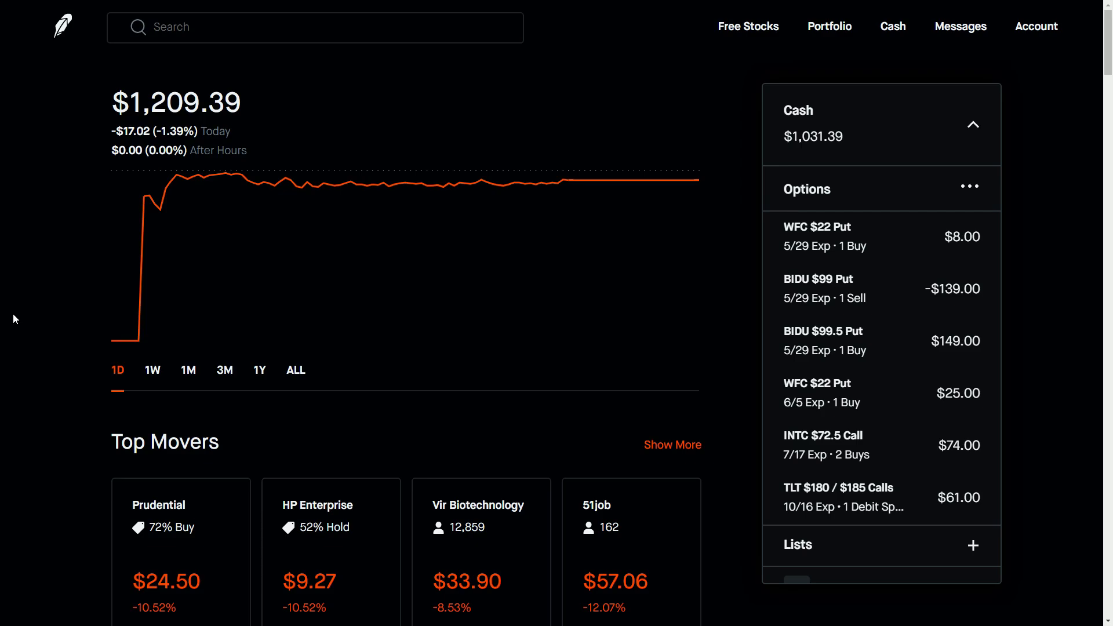
- Switch the portfolio chart to the 1W range, showing a $360.19 (+42.42%) gain
click(152, 369)
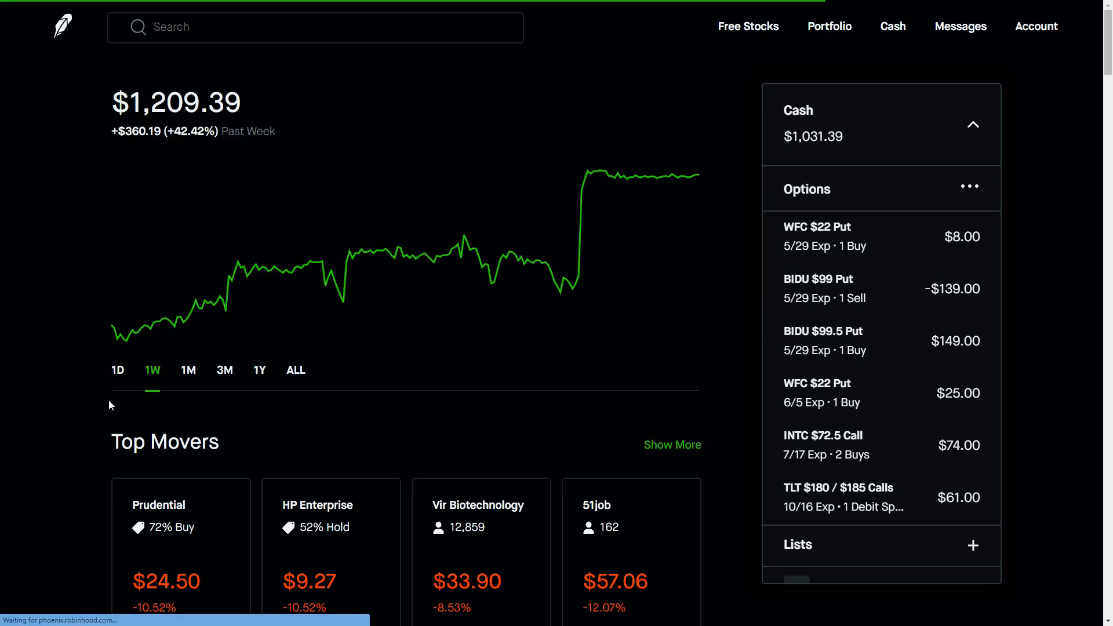
mouse_move(69, 406)
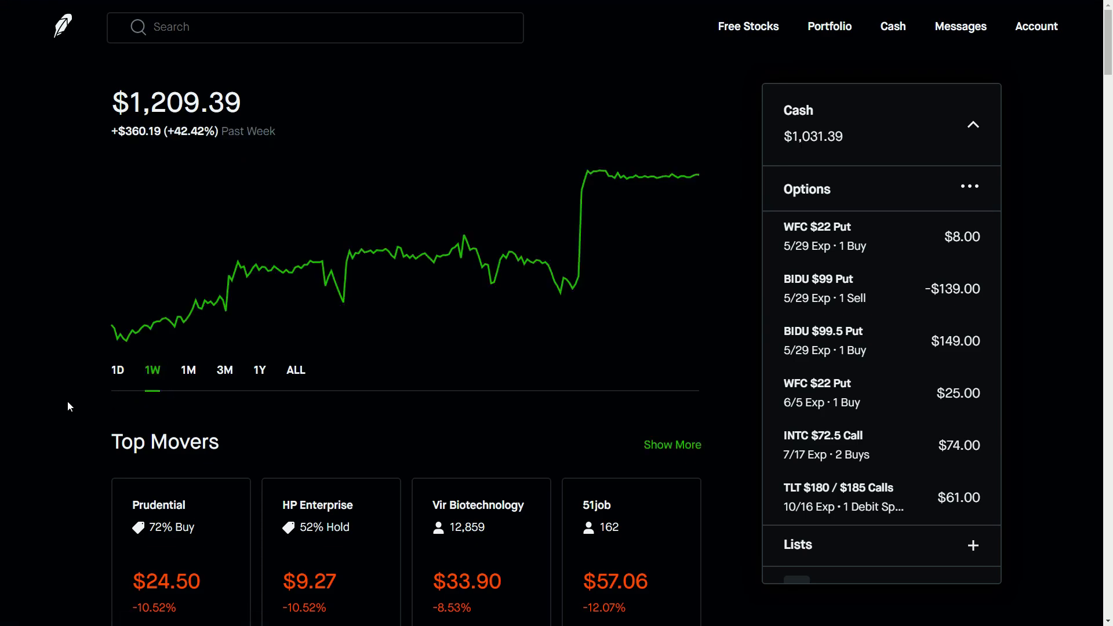
mouse_move(47, 396)
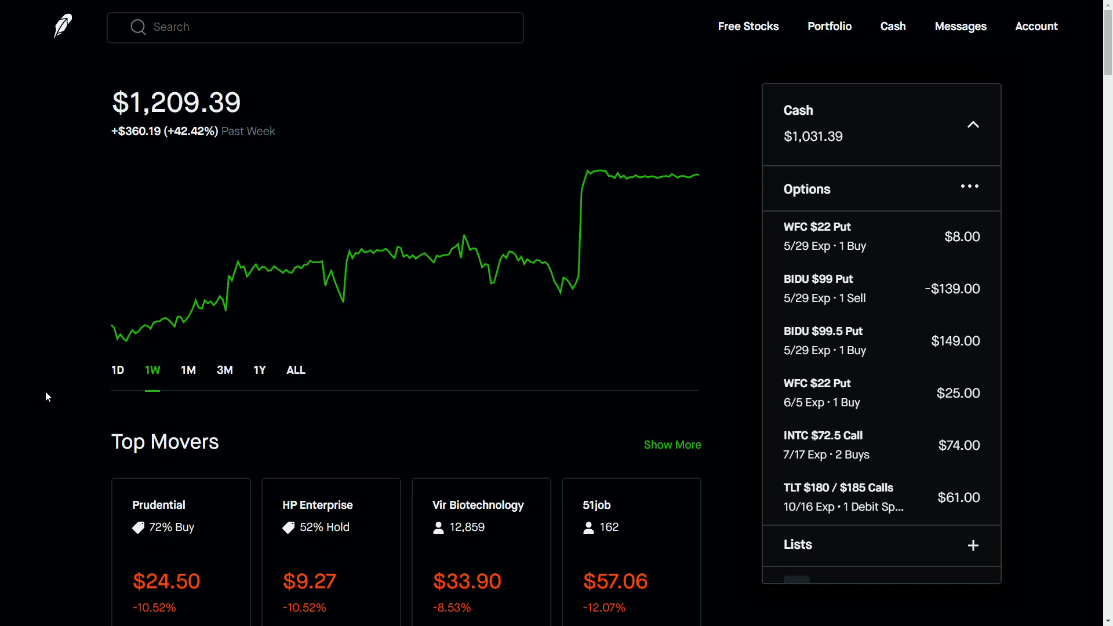
mouse_move(813, 148)
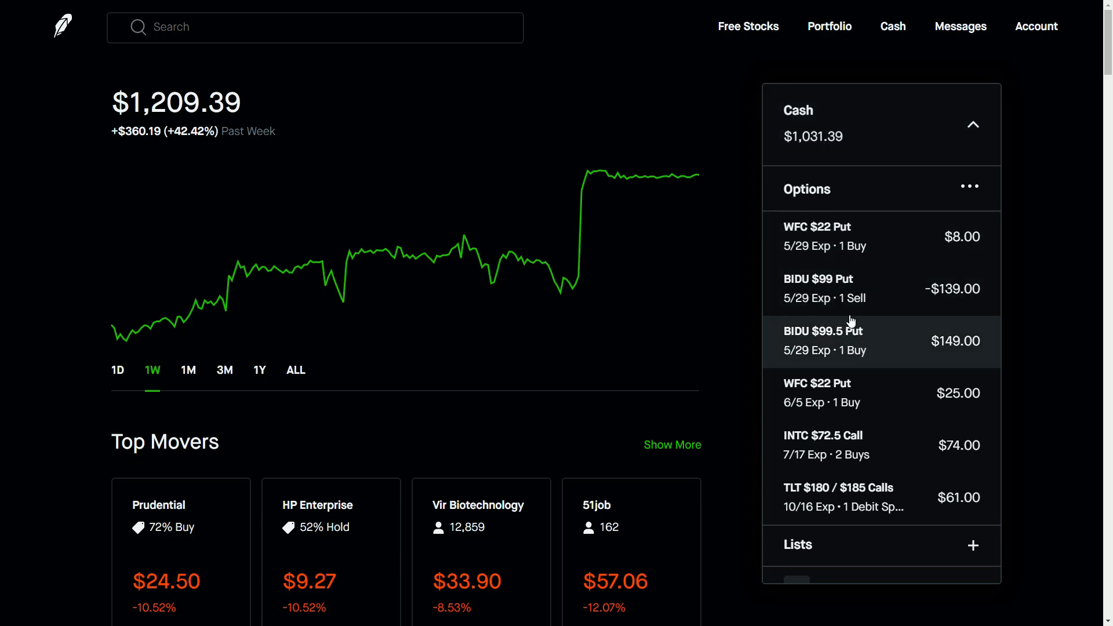
mouse_move(1065, 232)
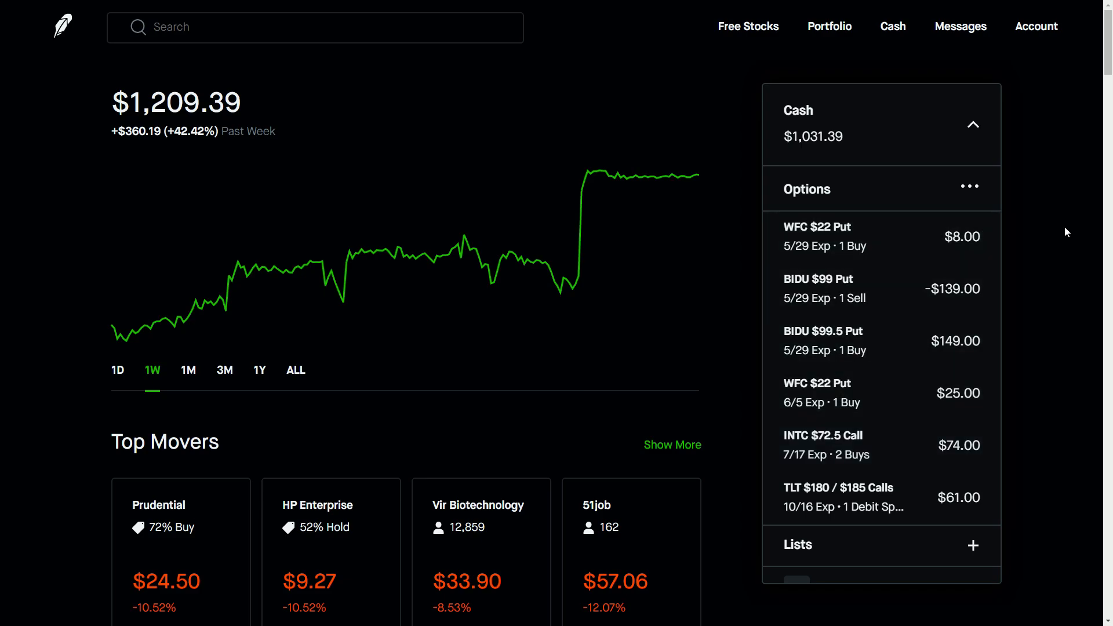
mouse_move(864, 143)
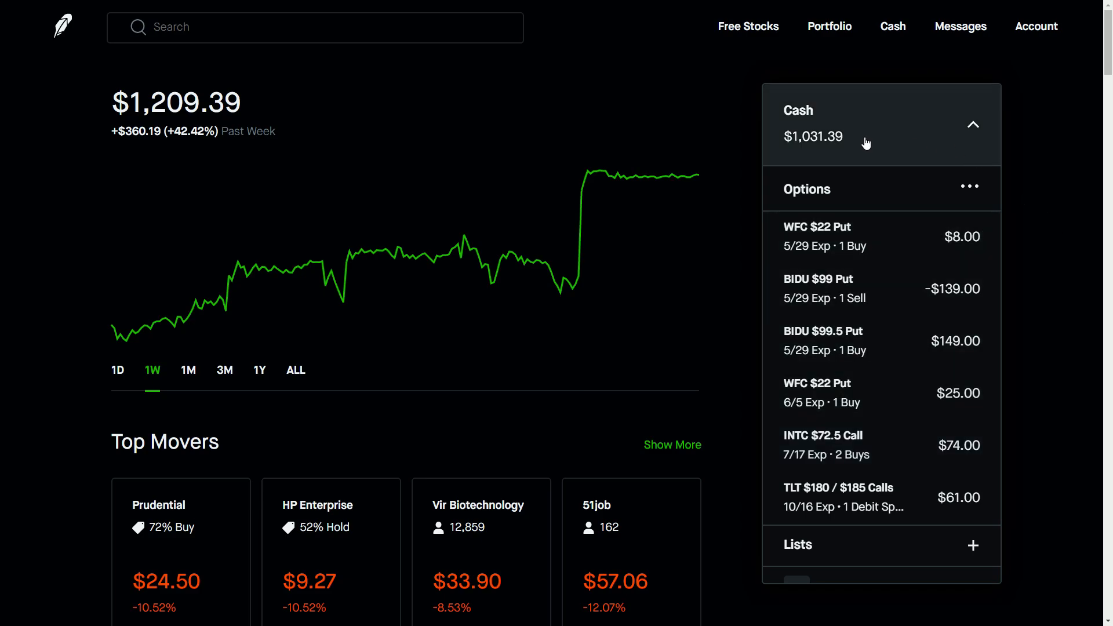
mouse_move(806, 152)
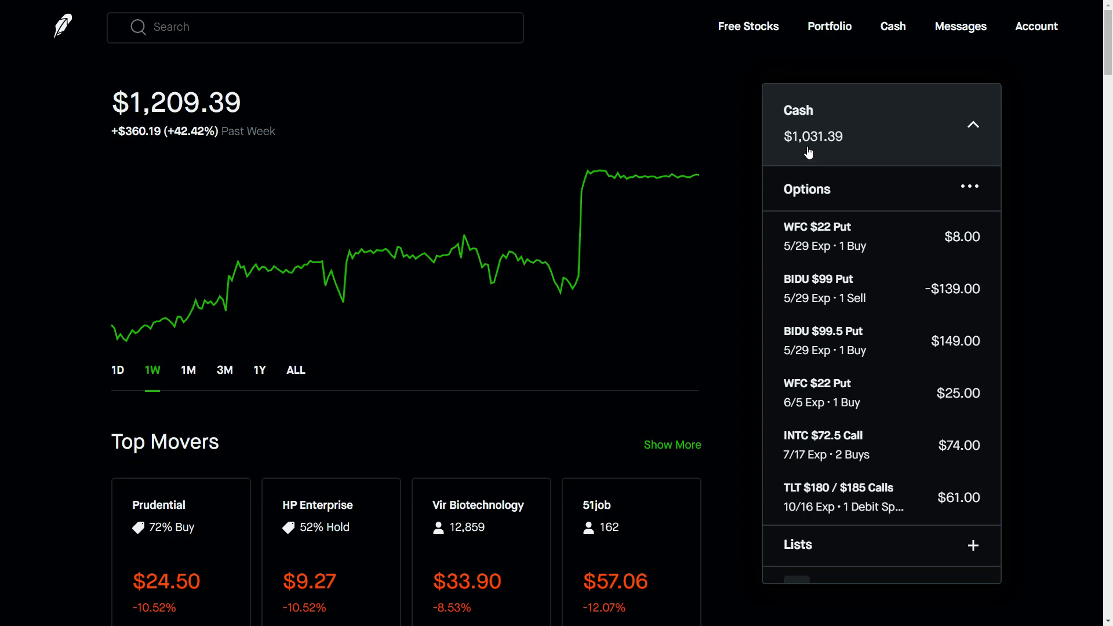
mouse_move(799, 143)
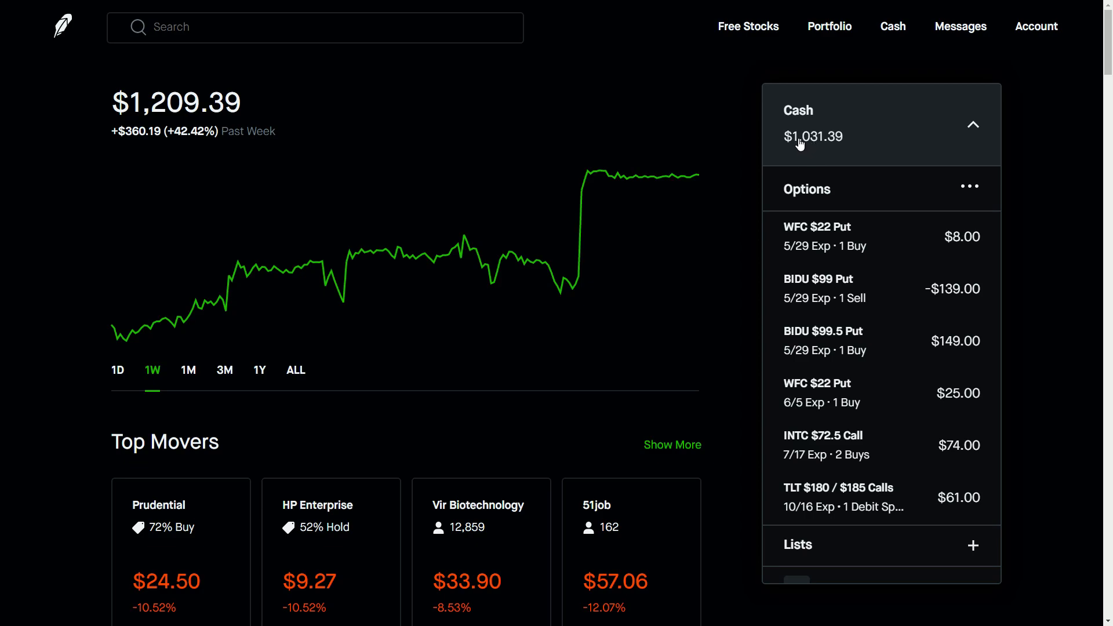
mouse_move(796, 133)
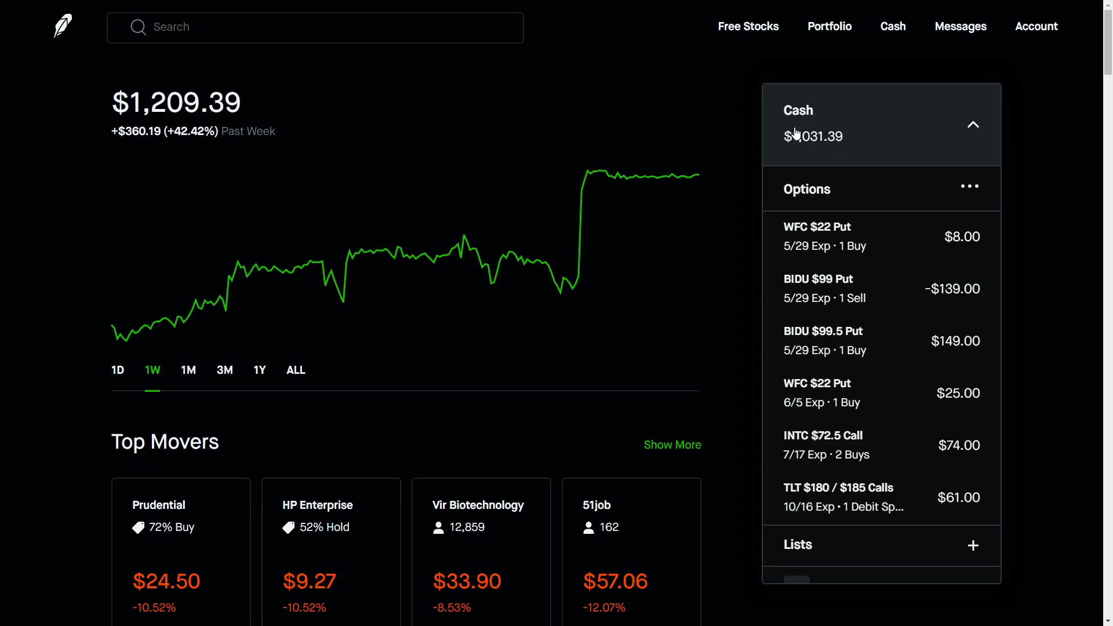
mouse_move(64, 113)
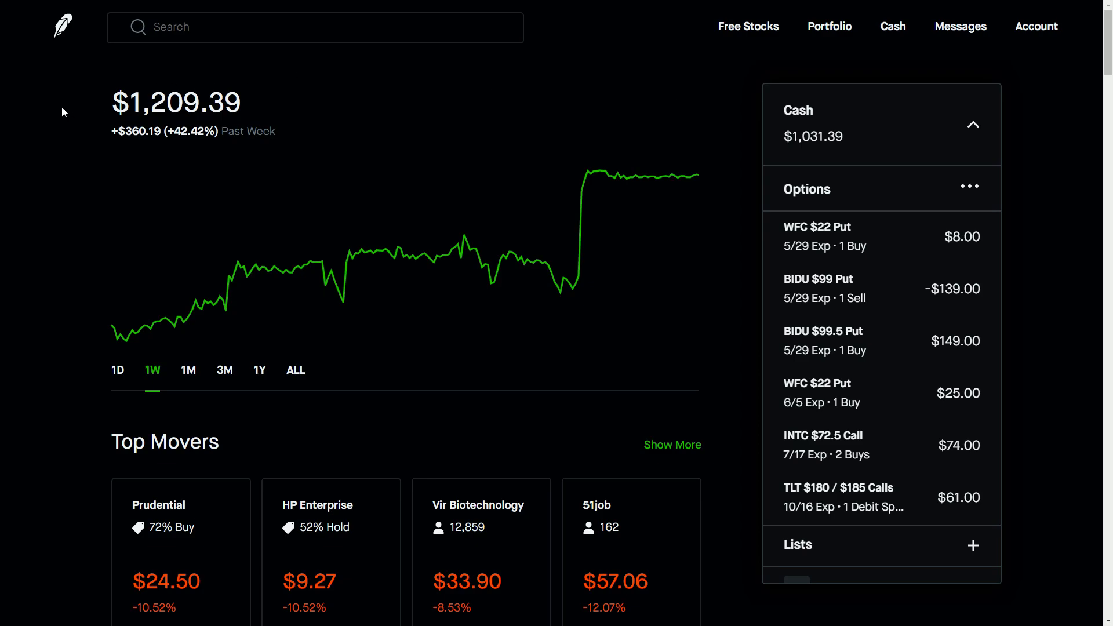
- Search 'NV' to open NVIDIA's stock page, then view its chart at 1M and 1W
click(315, 27)
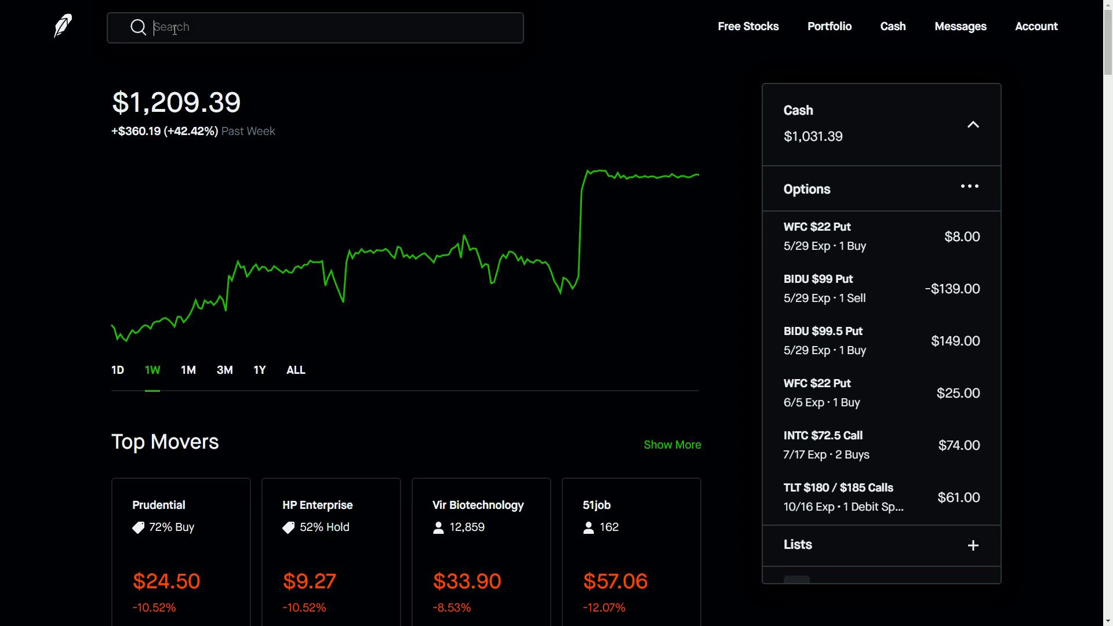
text(NV)
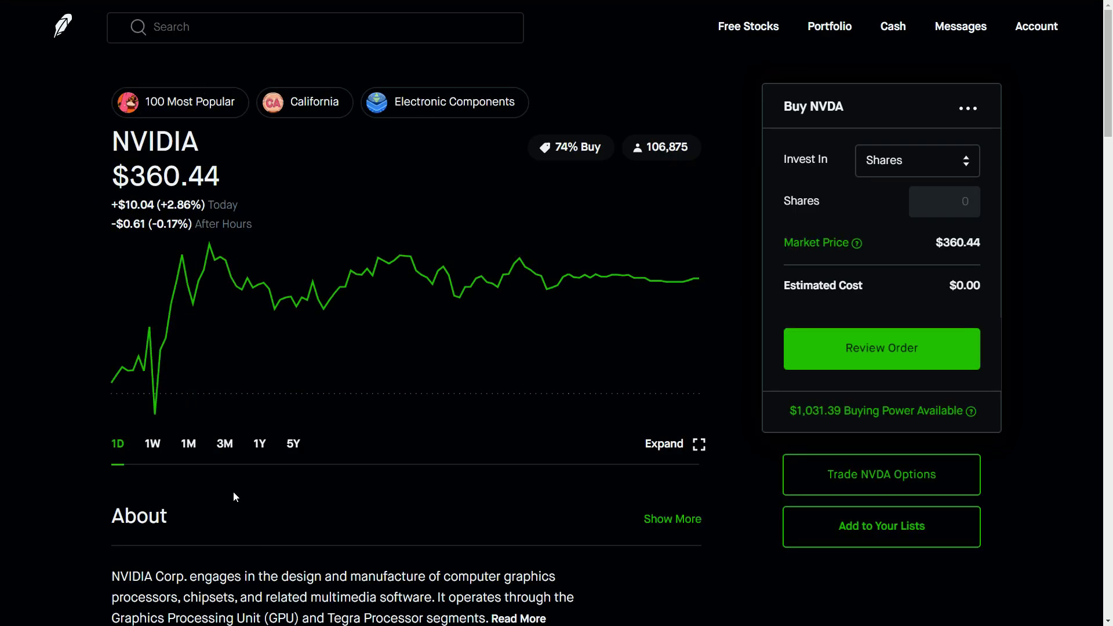
click(187, 443)
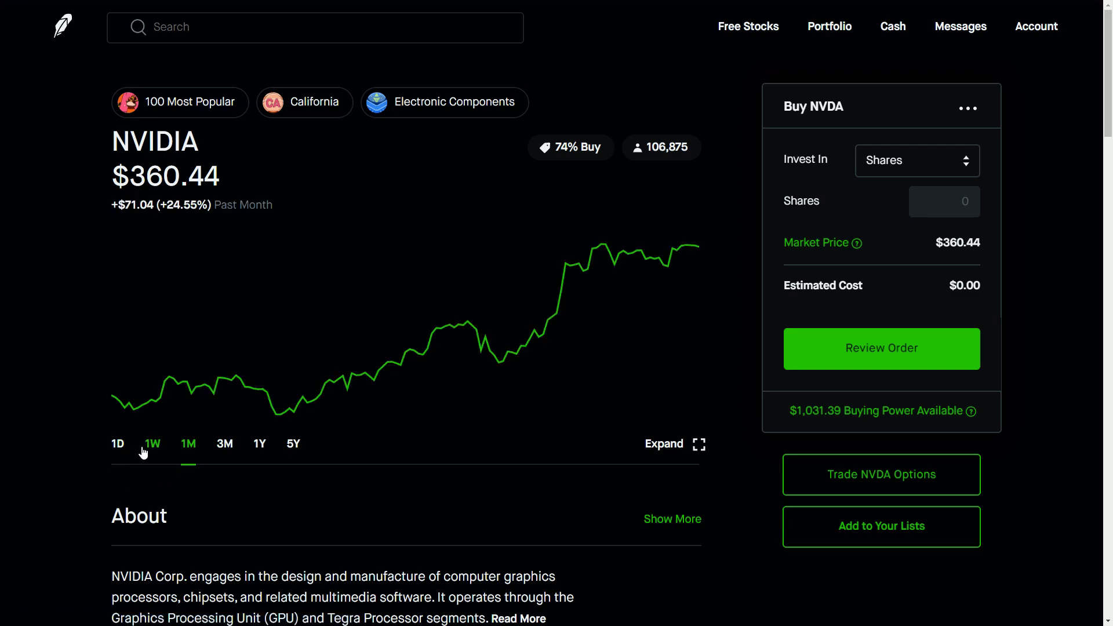
click(152, 443)
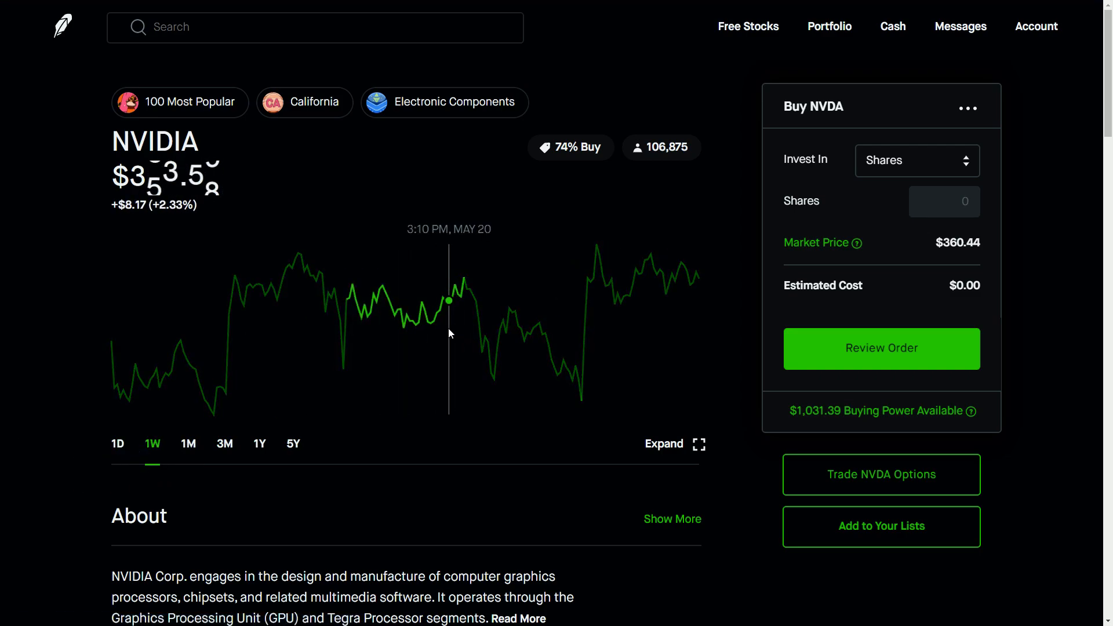
mouse_move(446, 329)
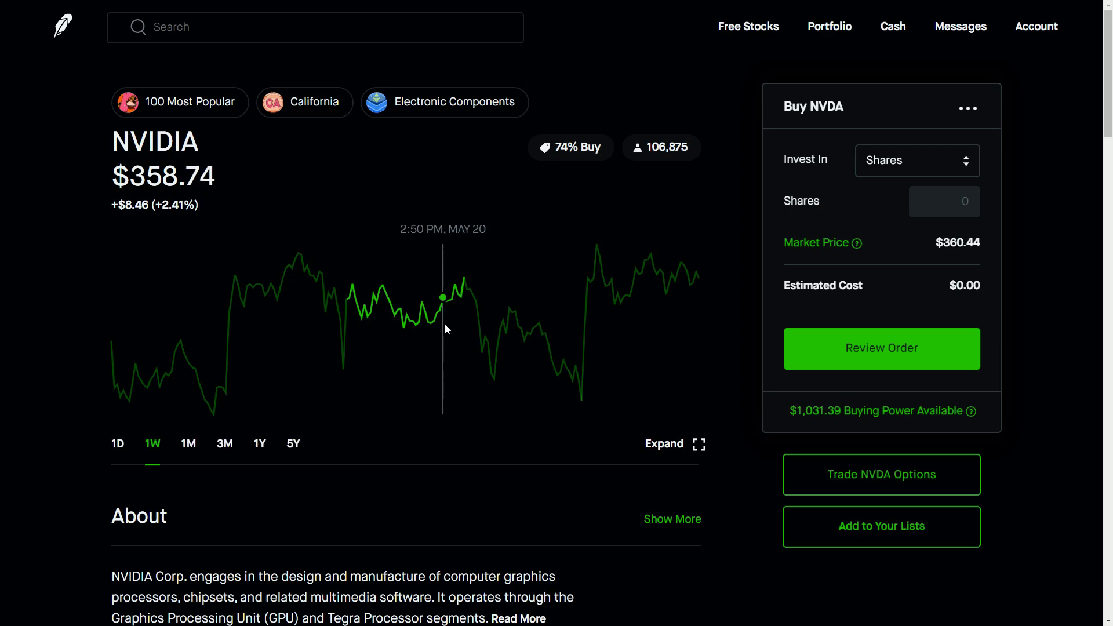
mouse_move(449, 319)
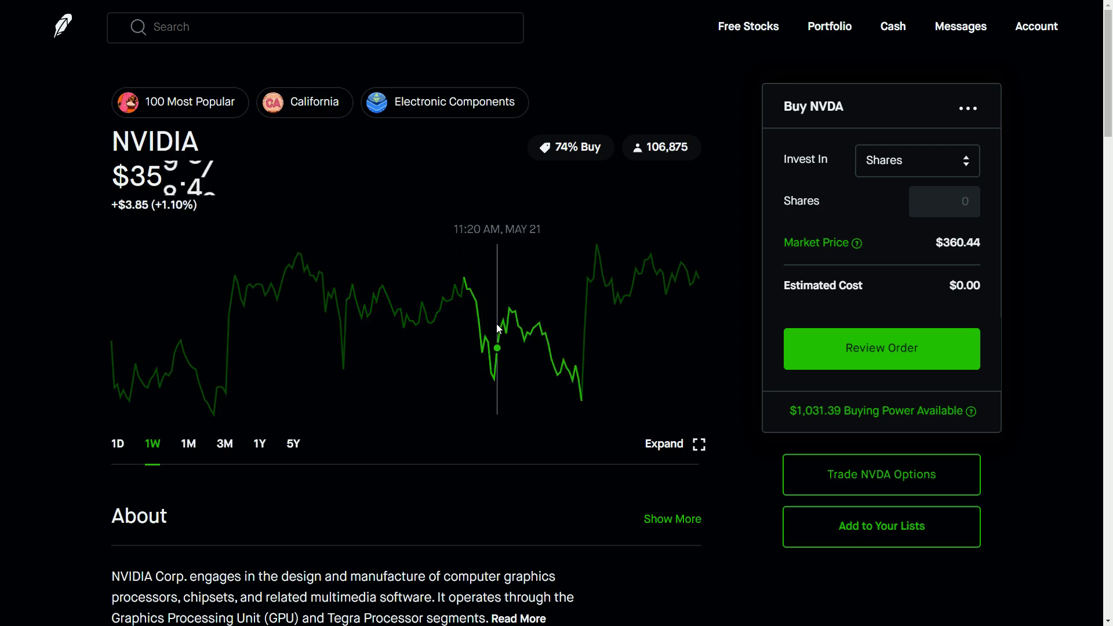
mouse_move(579, 381)
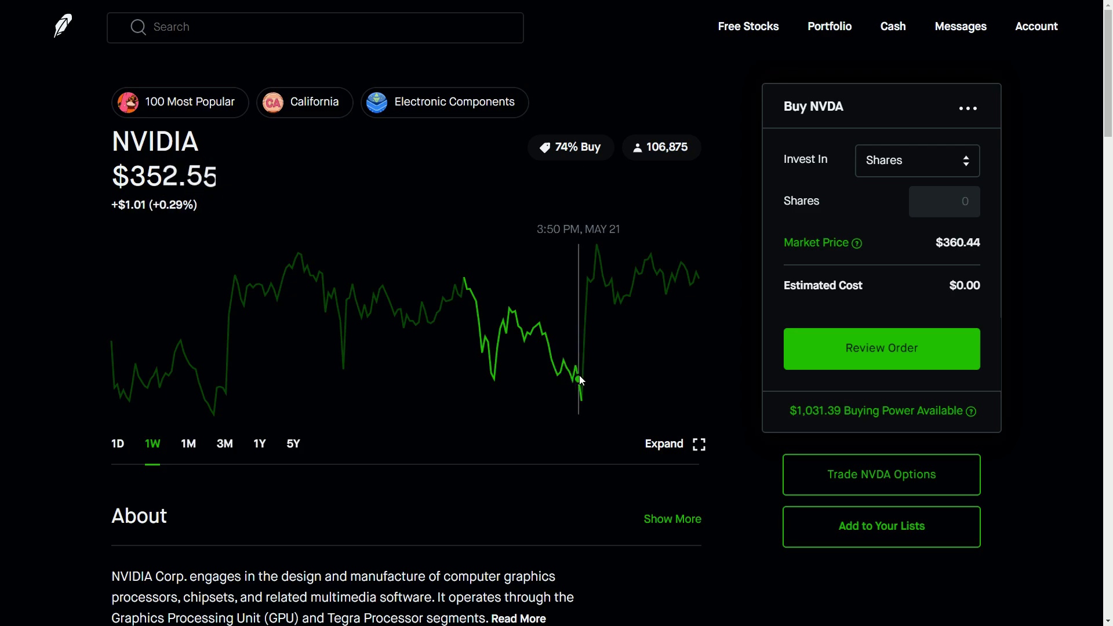
mouse_move(746, 431)
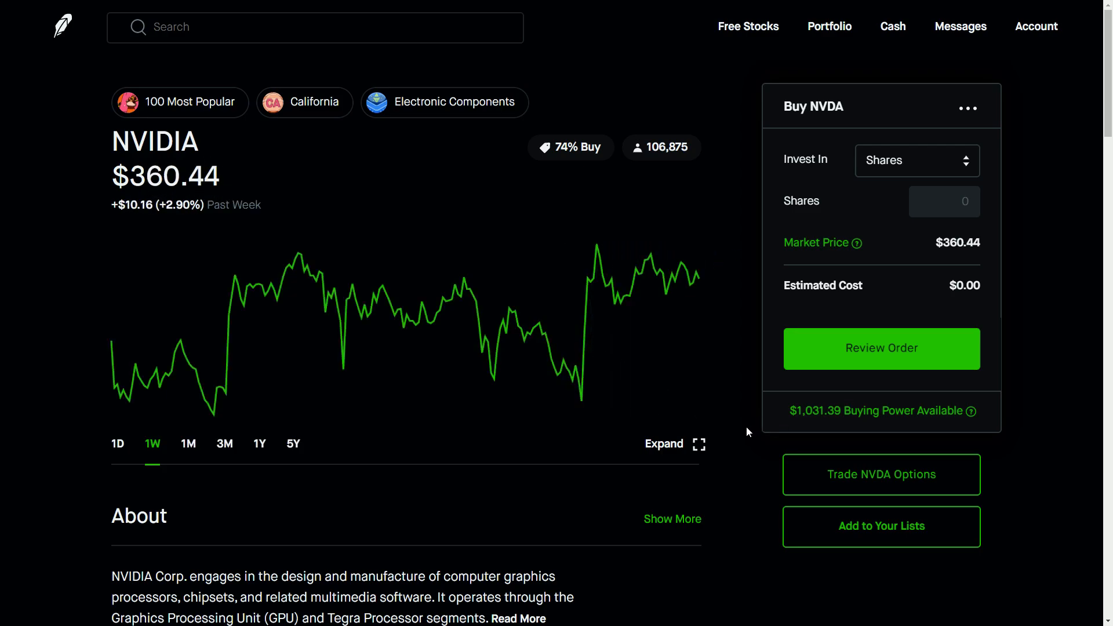
mouse_move(593, 293)
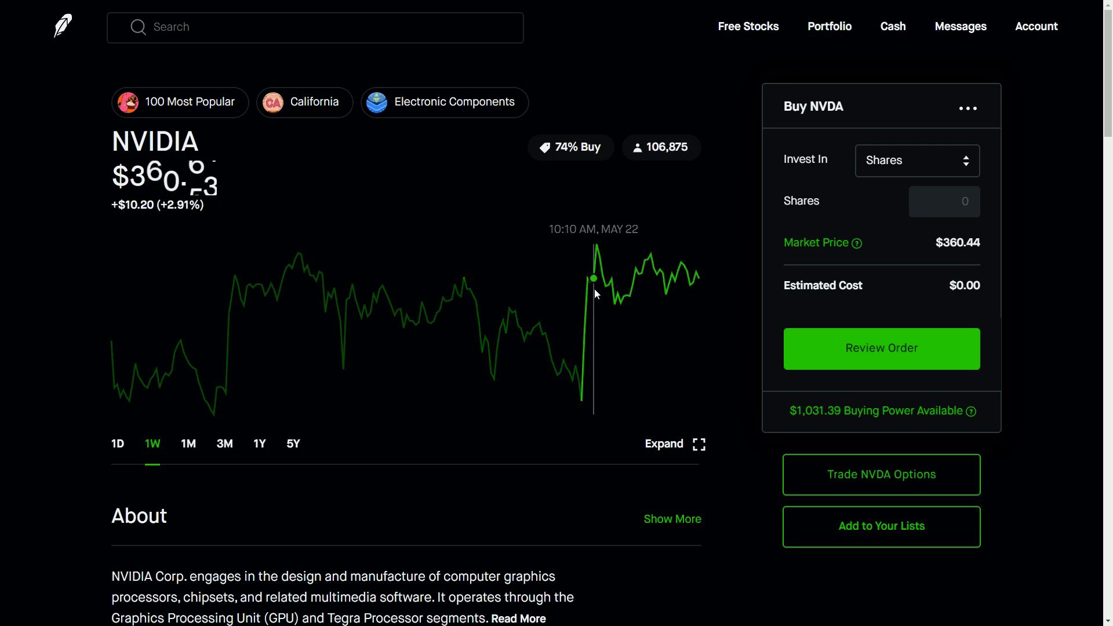
mouse_move(587, 293)
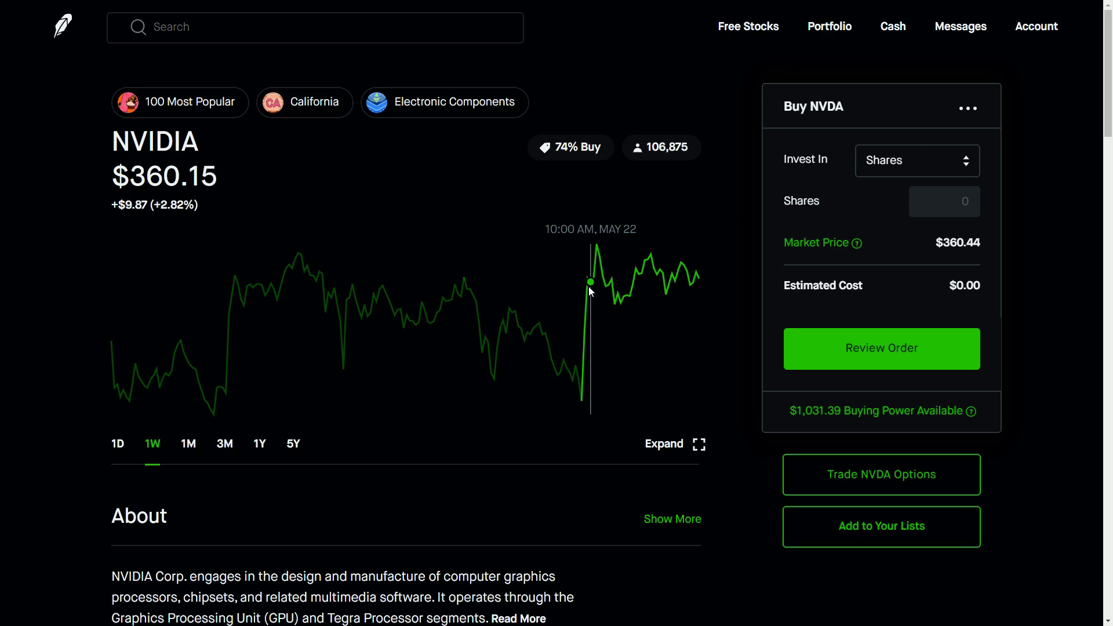
mouse_move(586, 278)
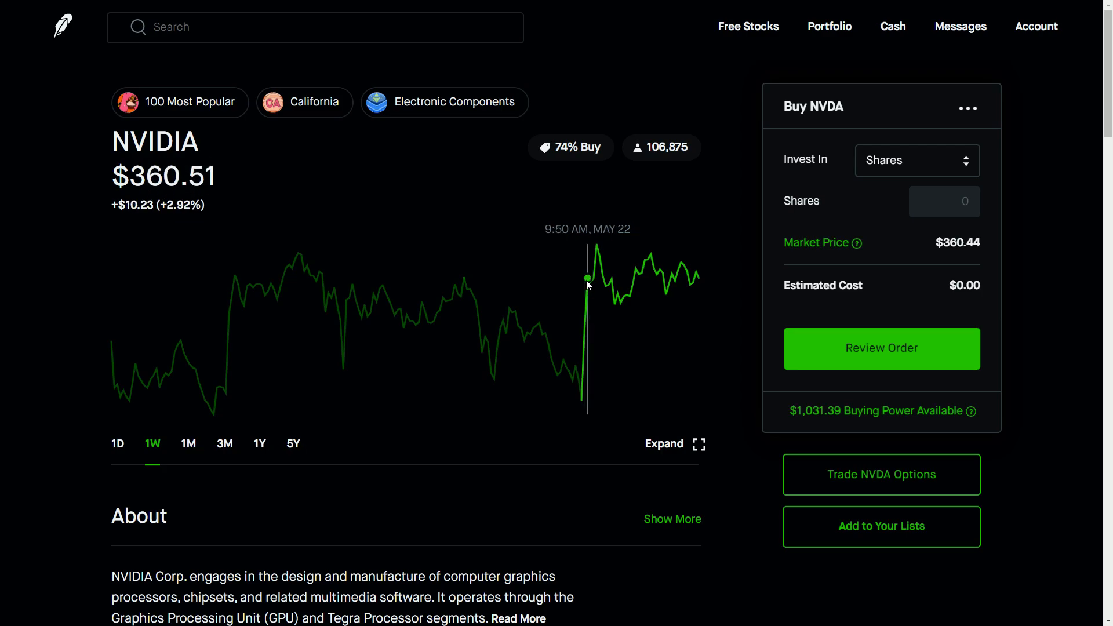
mouse_move(699, 278)
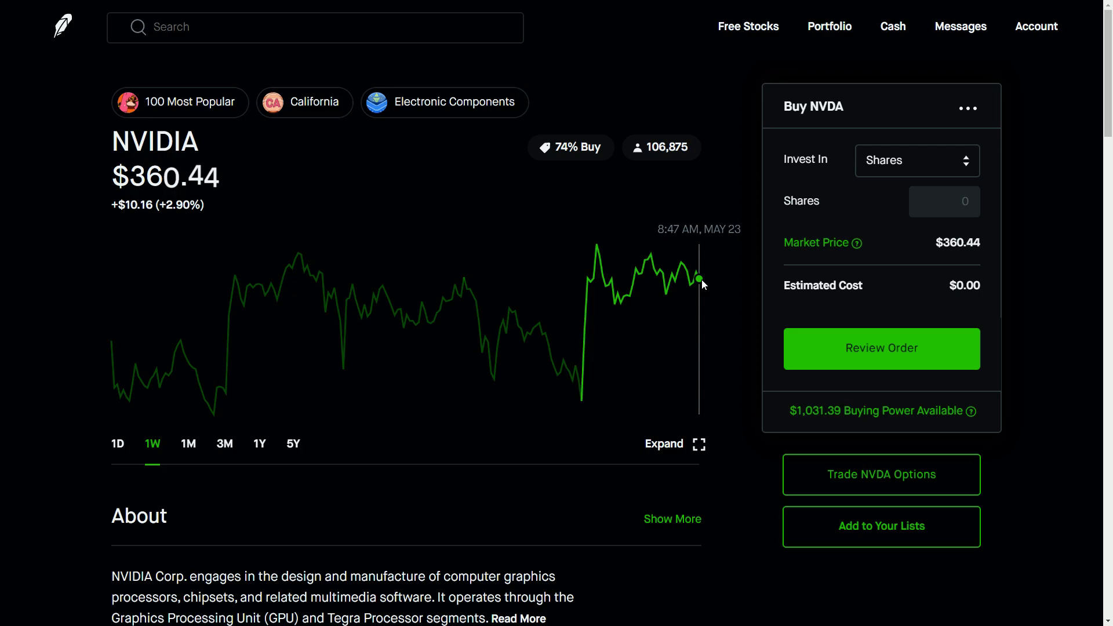
mouse_move(744, 357)
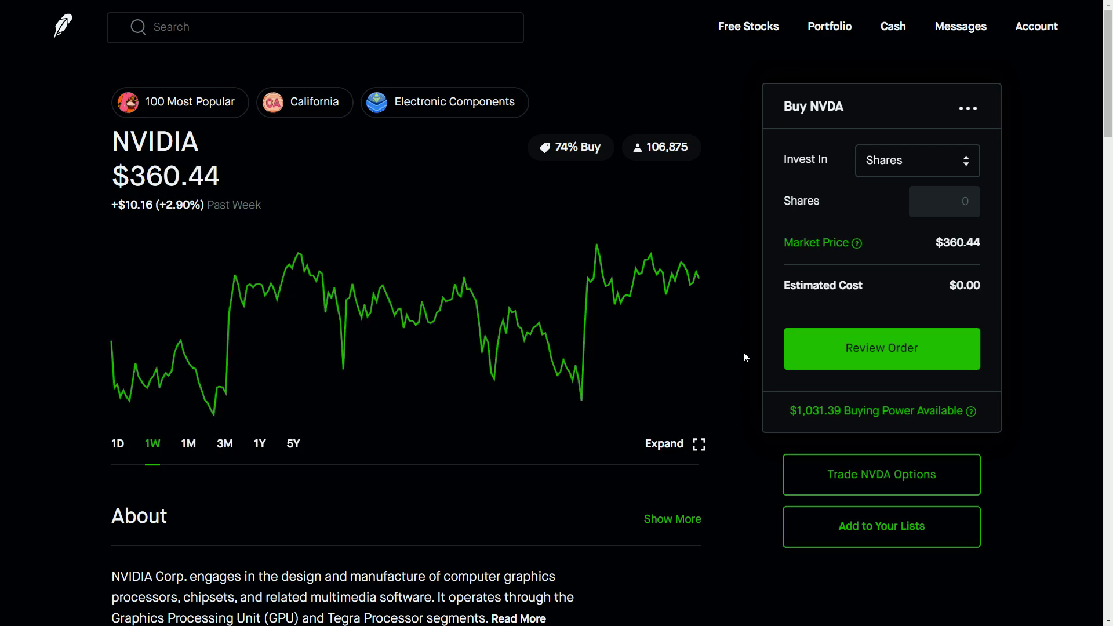
mouse_move(94, 422)
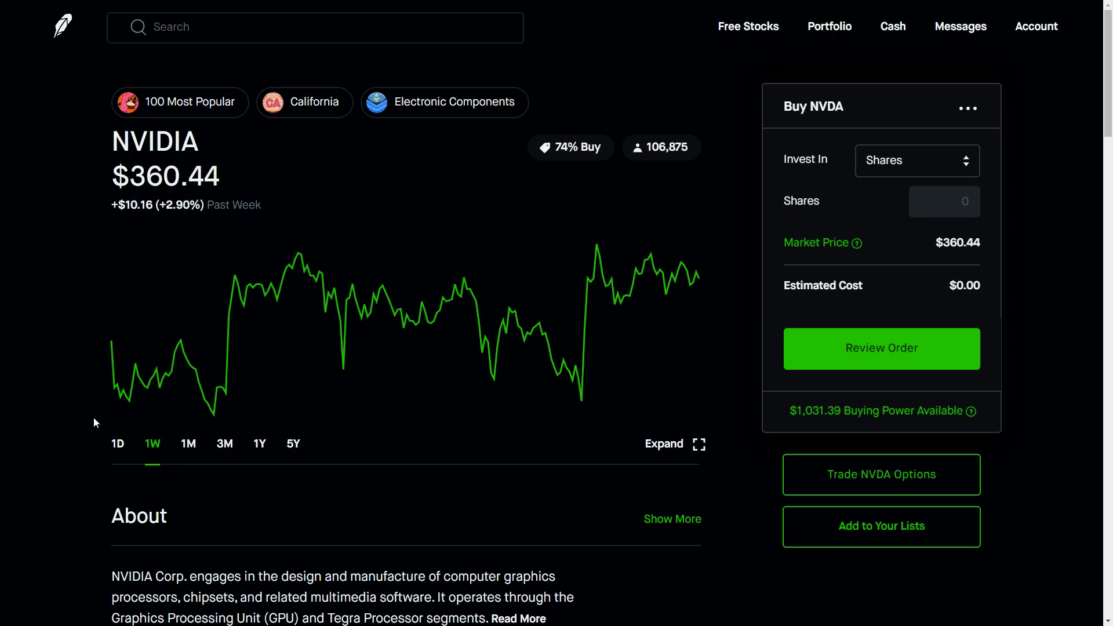
- Open NVIDIA's full options history and scroll back to the May 20–22 put events
scroll(down, 3)
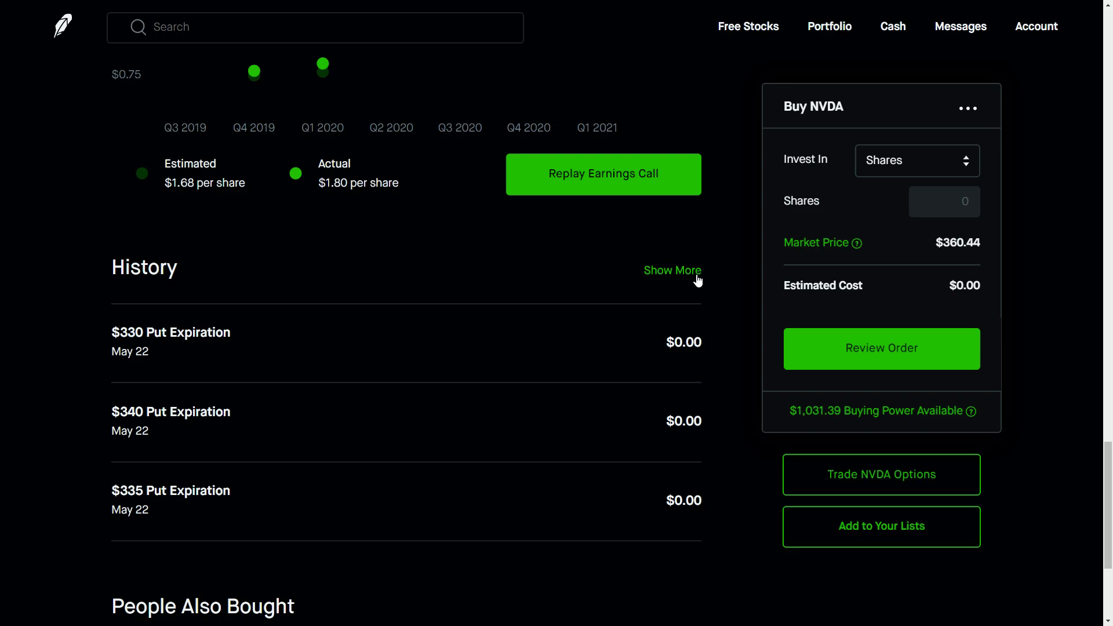
click(671, 271)
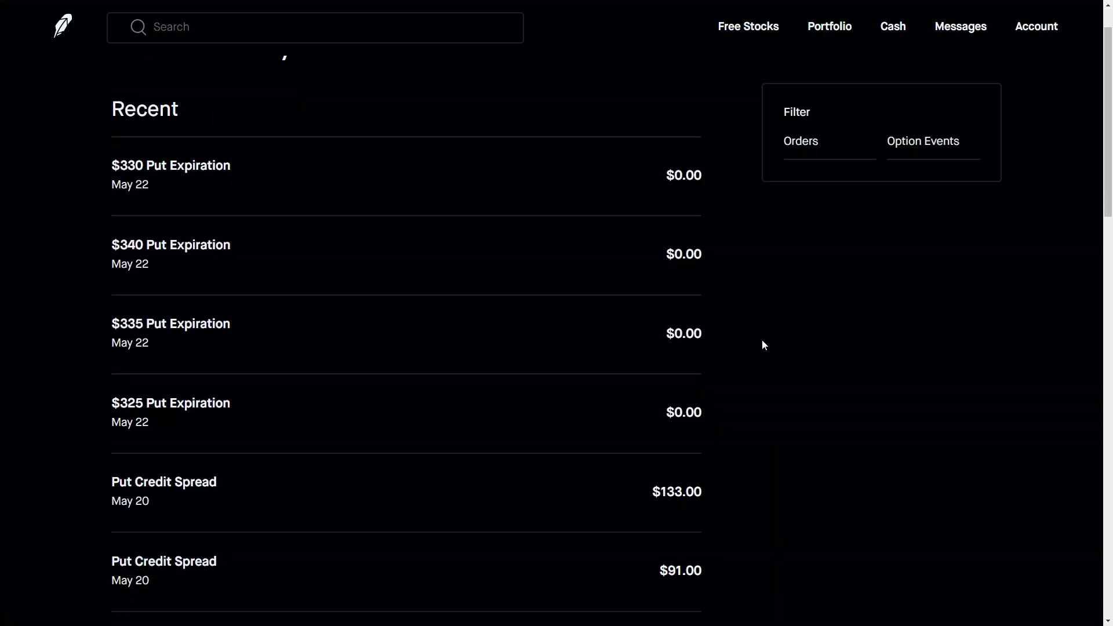
scroll(down, 3)
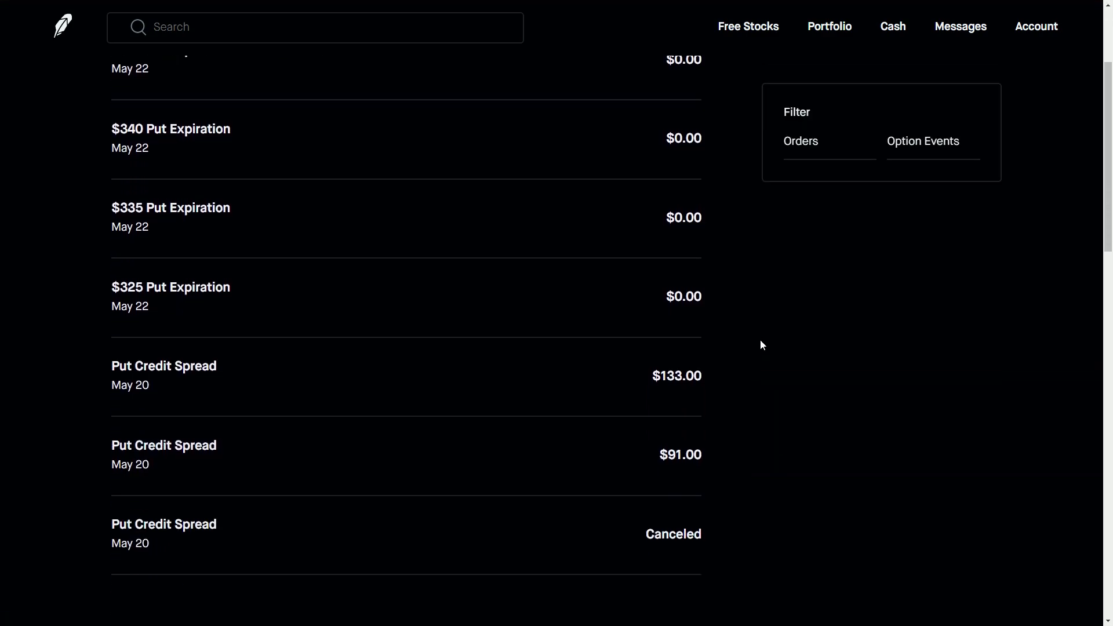
mouse_move(768, 347)
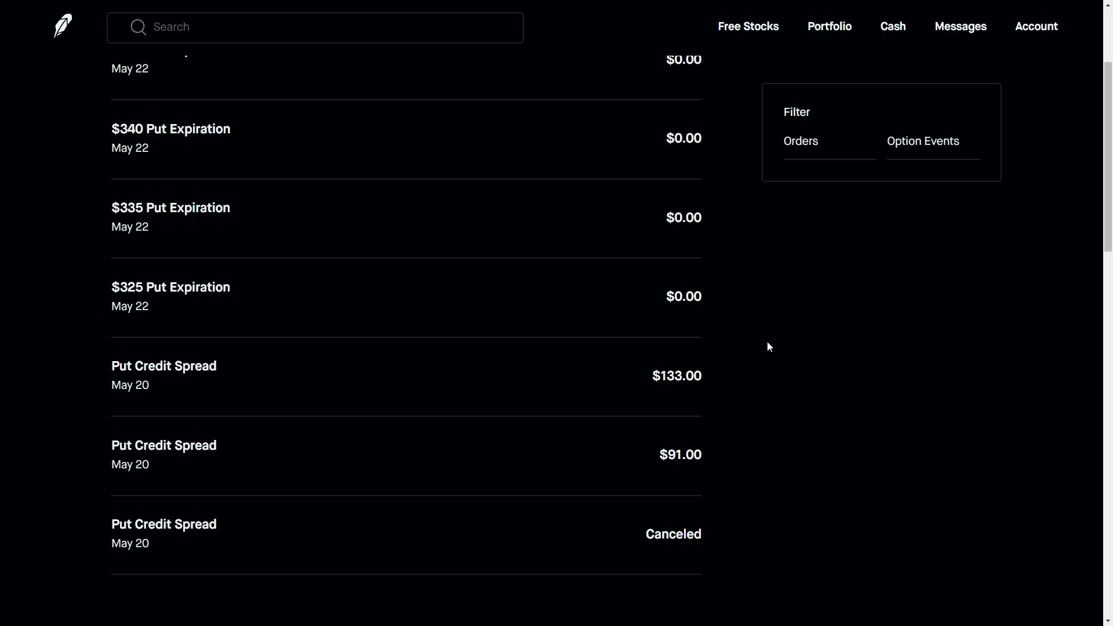
mouse_move(659, 414)
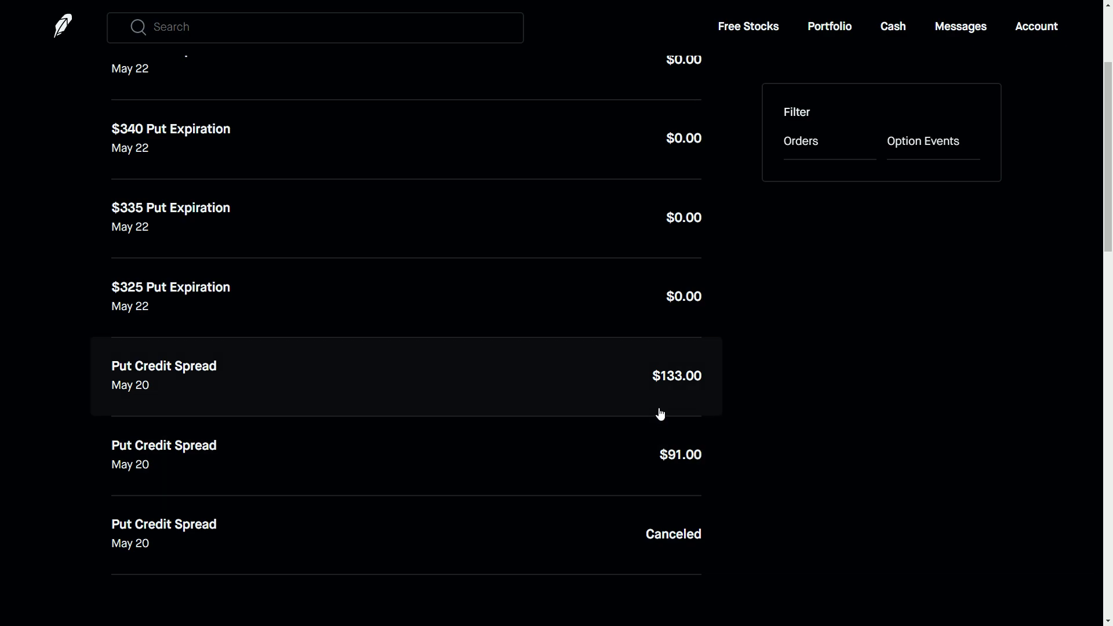
mouse_move(614, 439)
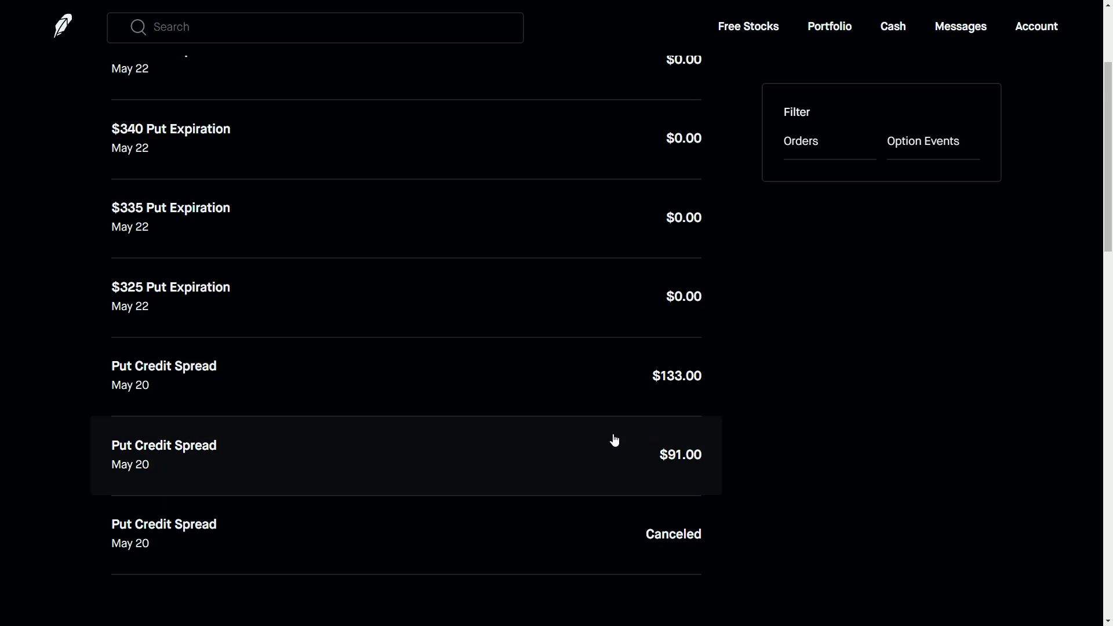
mouse_move(666, 402)
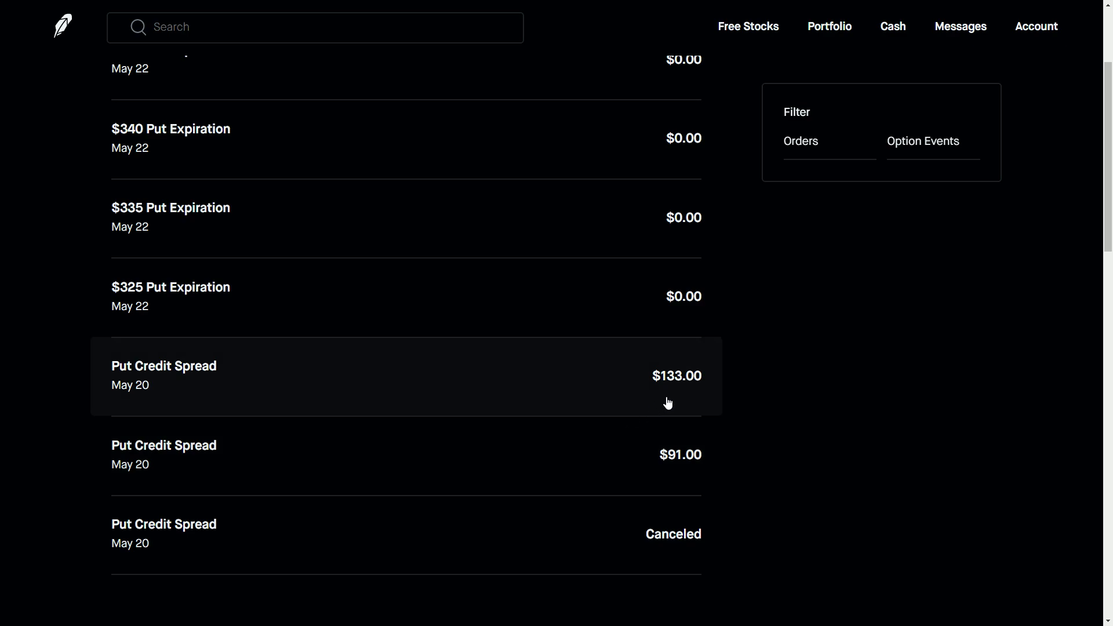
scroll(up, 3)
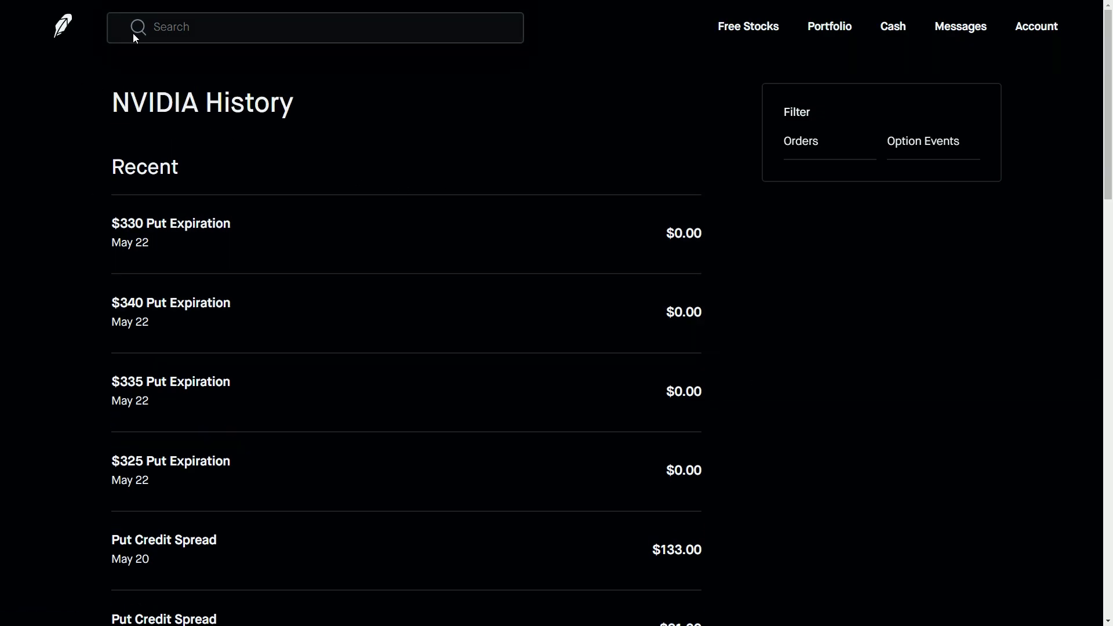
- Search NVDA, open its May 29 options chain, and switch it to puts
text(N)
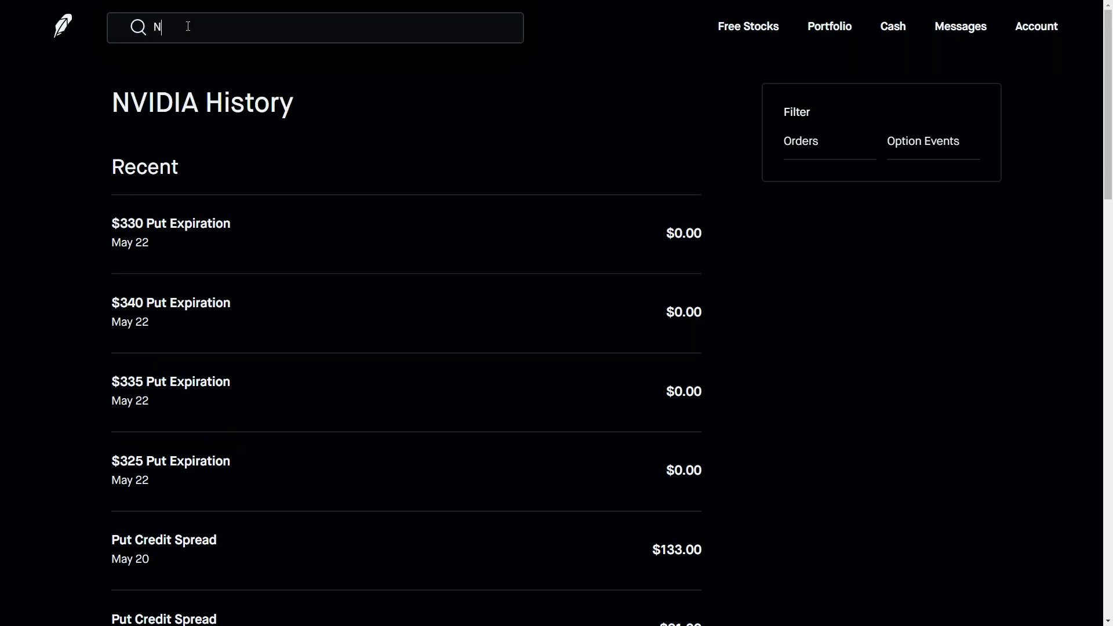
text(V)
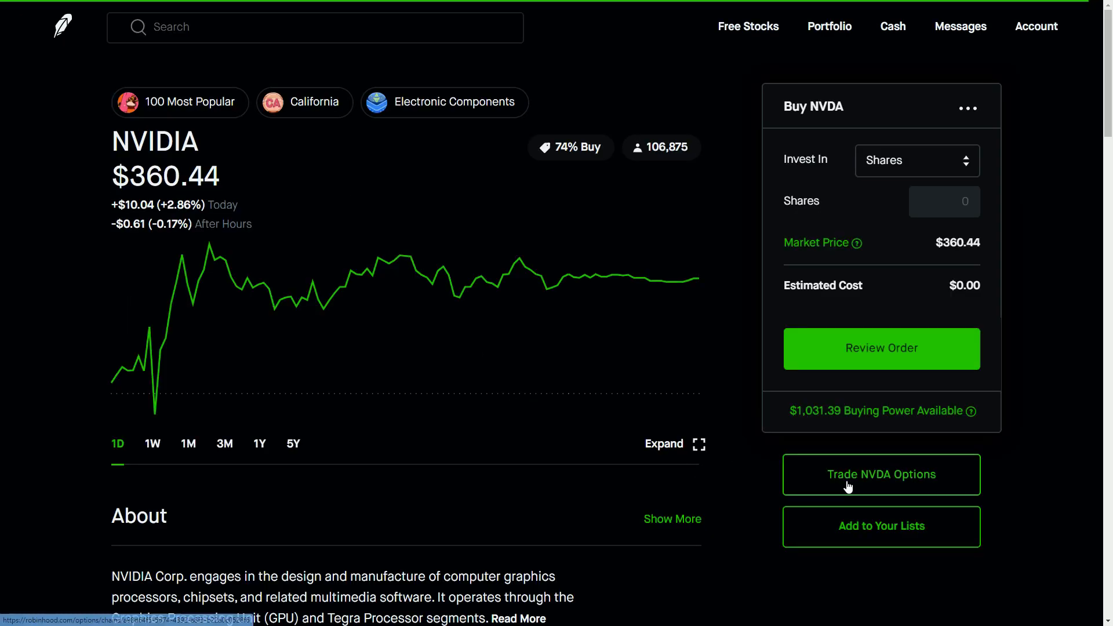
click(881, 474)
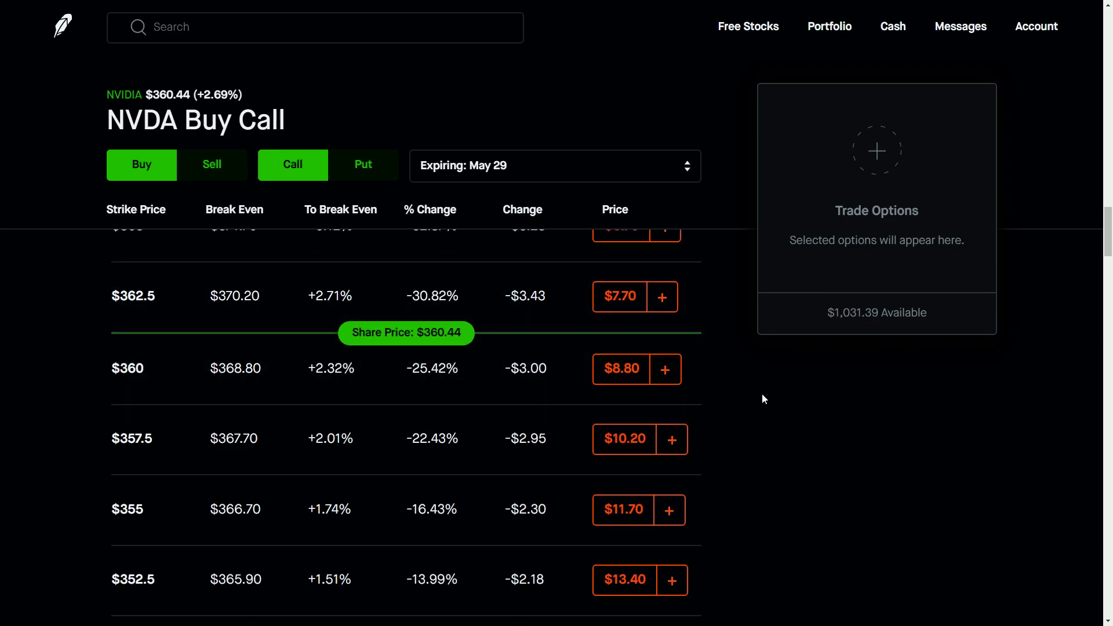
scroll(up, 3)
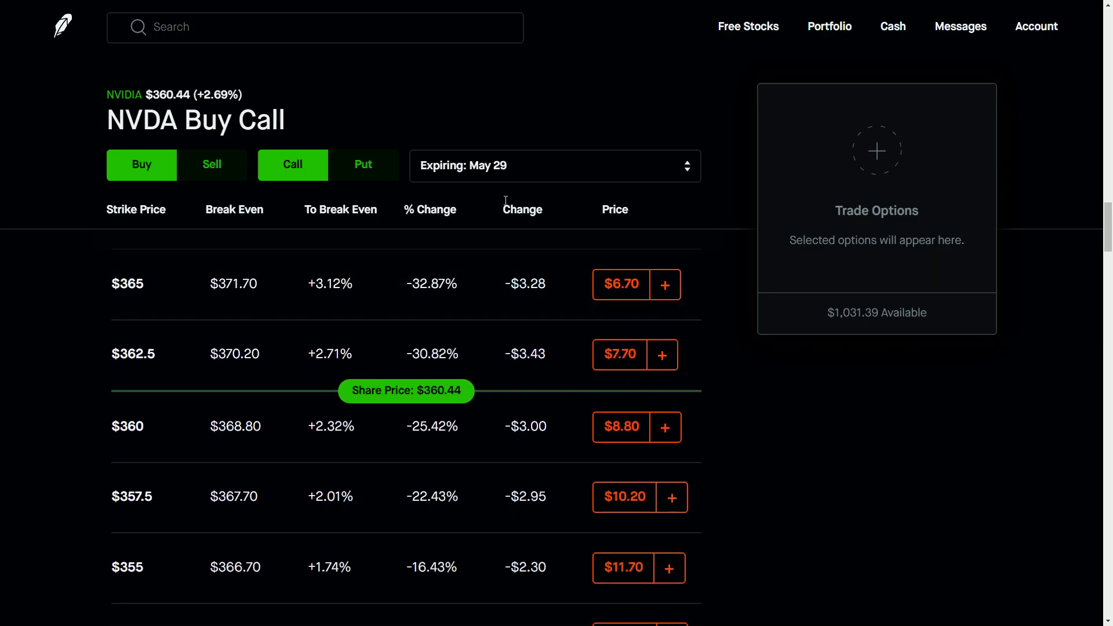
click(362, 165)
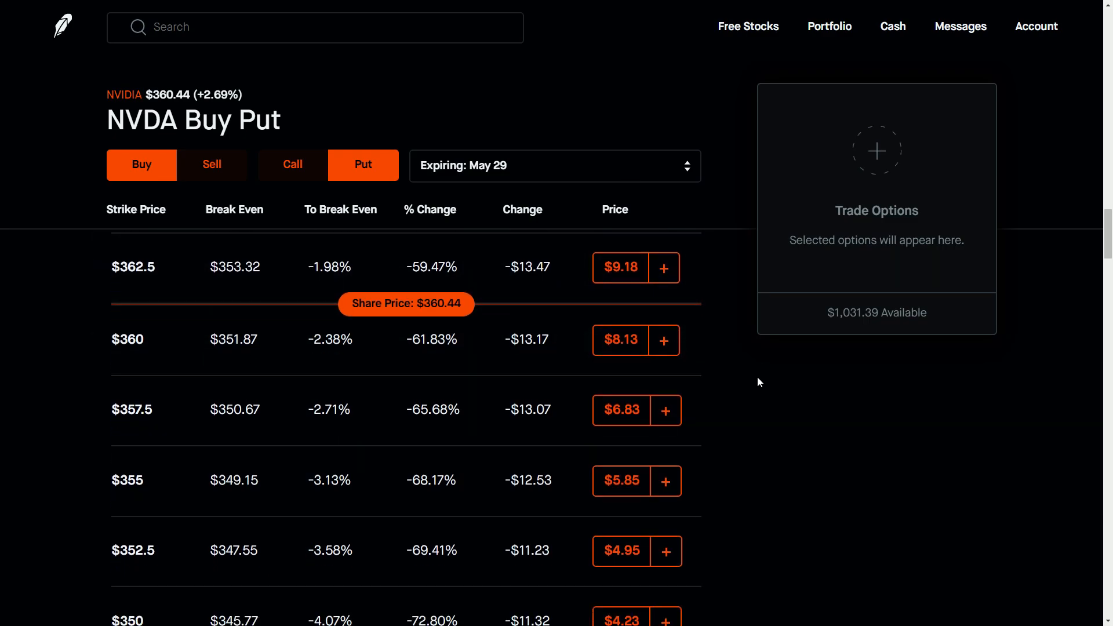
- Try $352.5 and $347.5 short put legs and remove them, keeping only the $350 buy
scroll(down, 3)
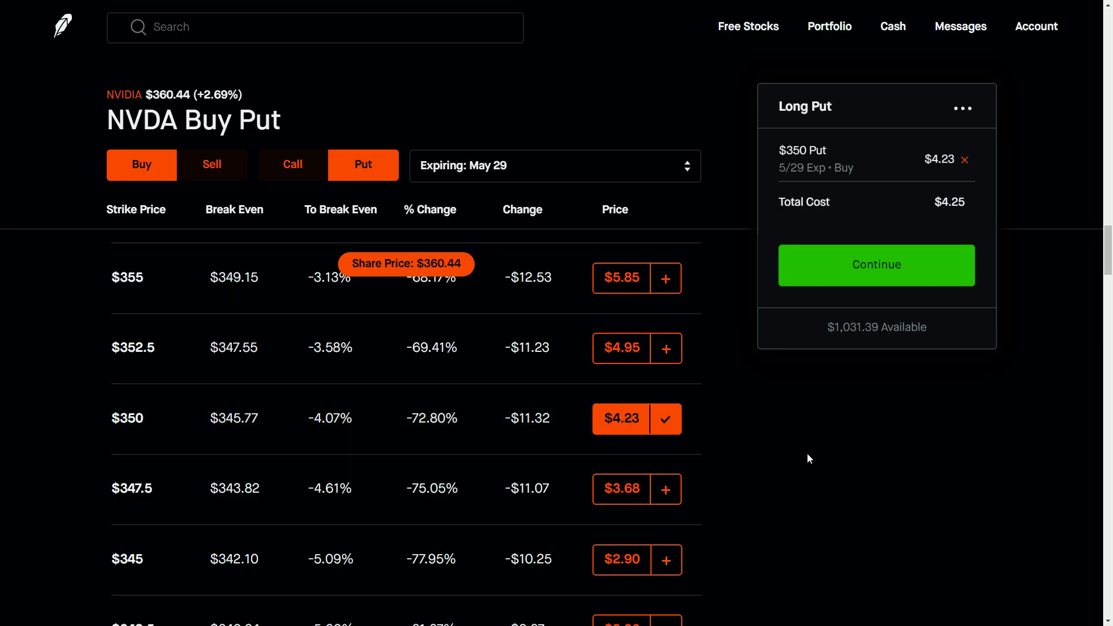
mouse_move(249, 187)
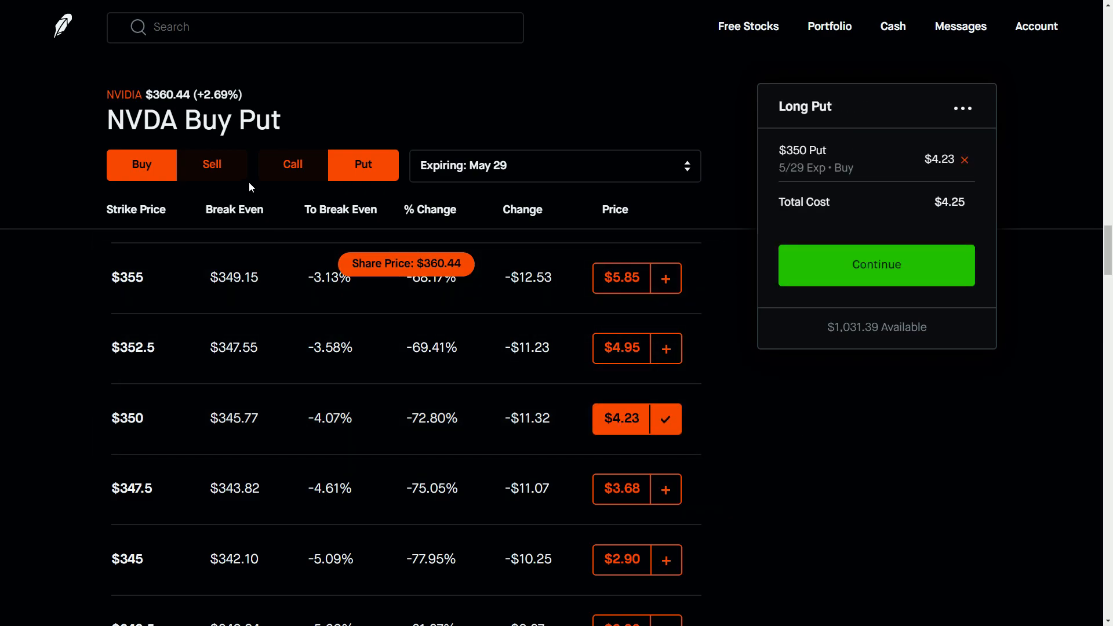
click(211, 164)
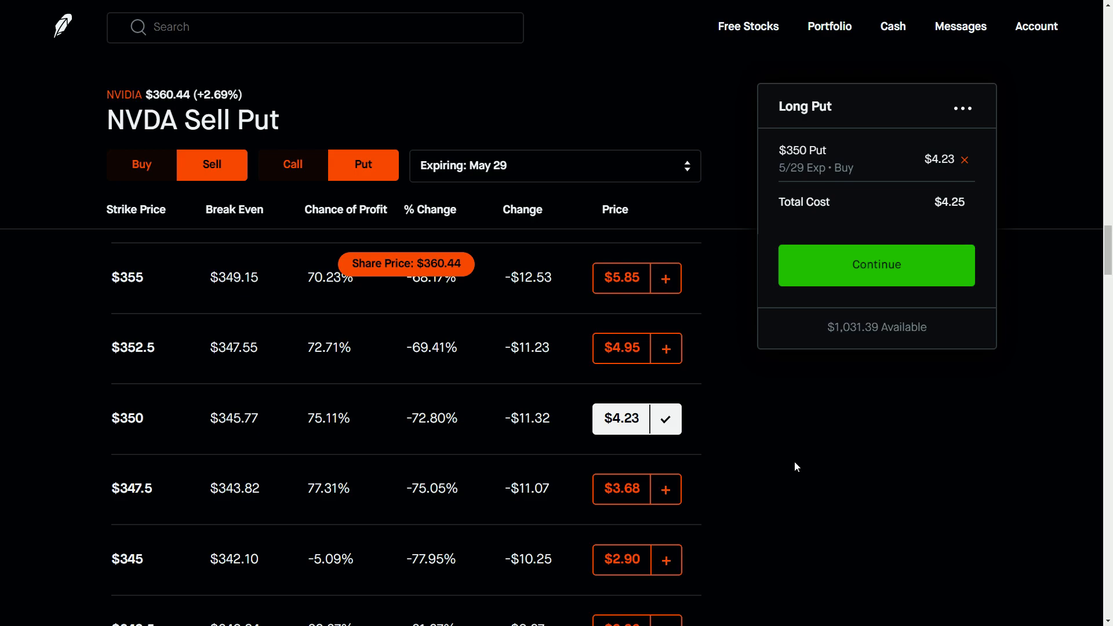
mouse_move(638, 363)
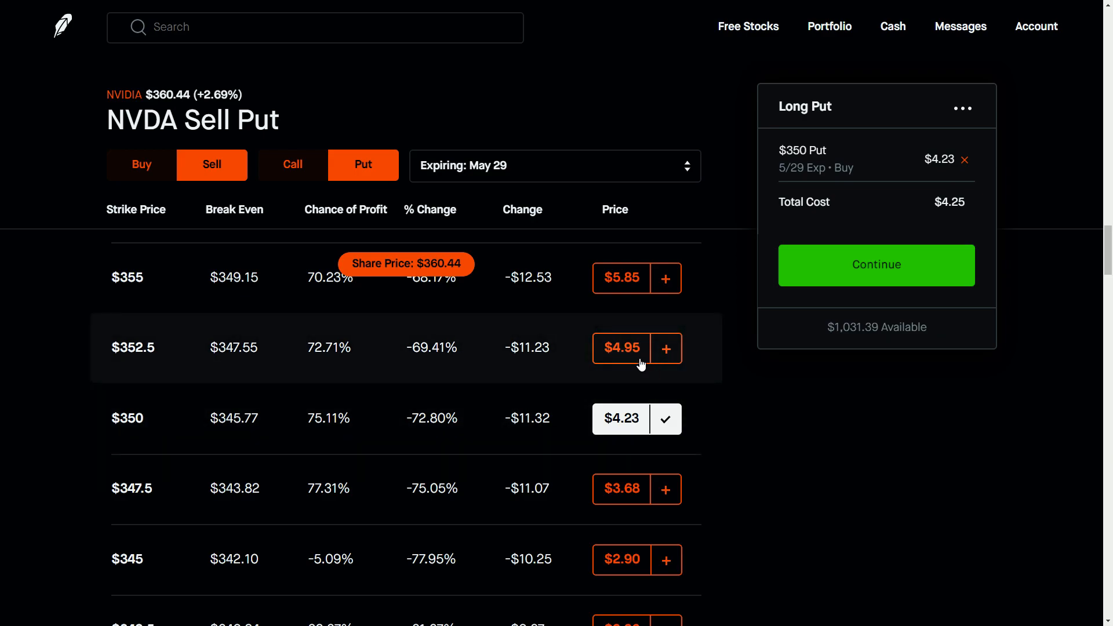
click(664, 348)
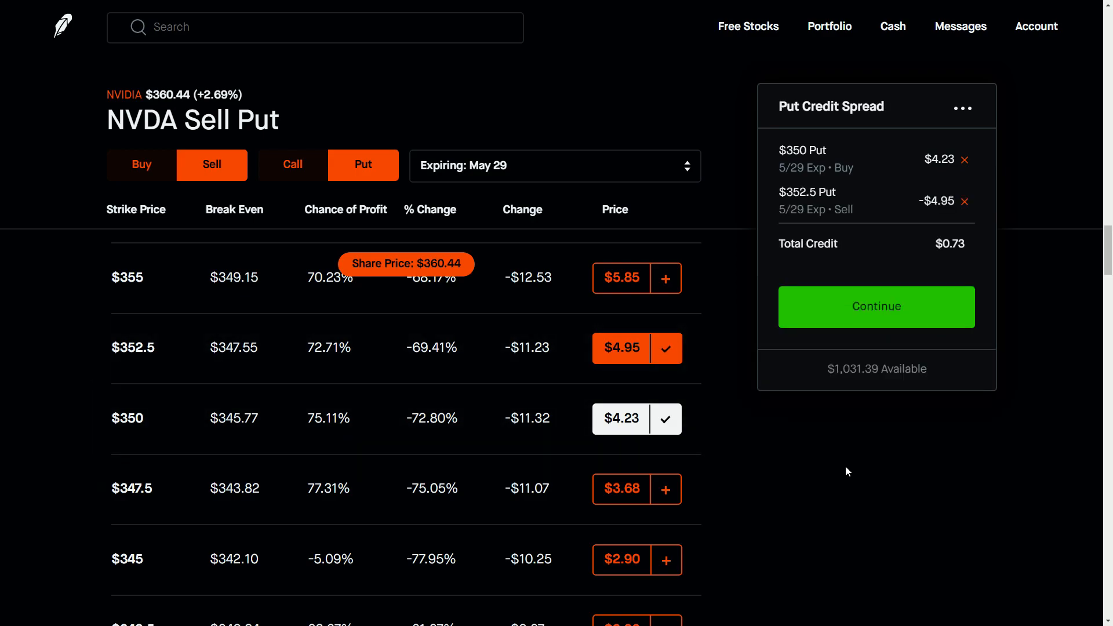
mouse_move(961, 249)
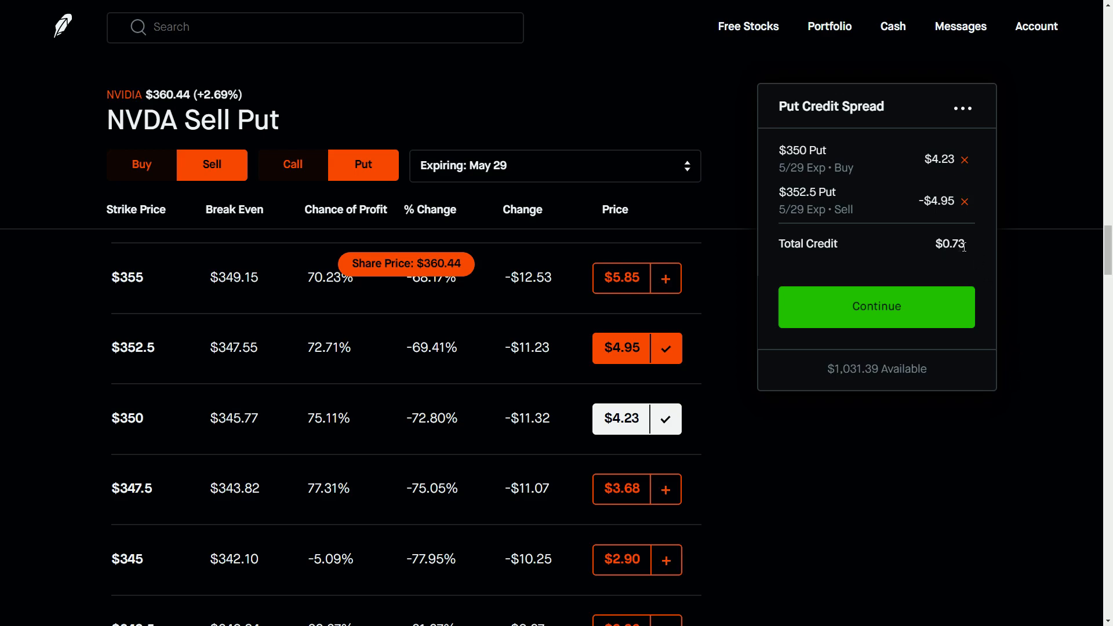
mouse_move(950, 389)
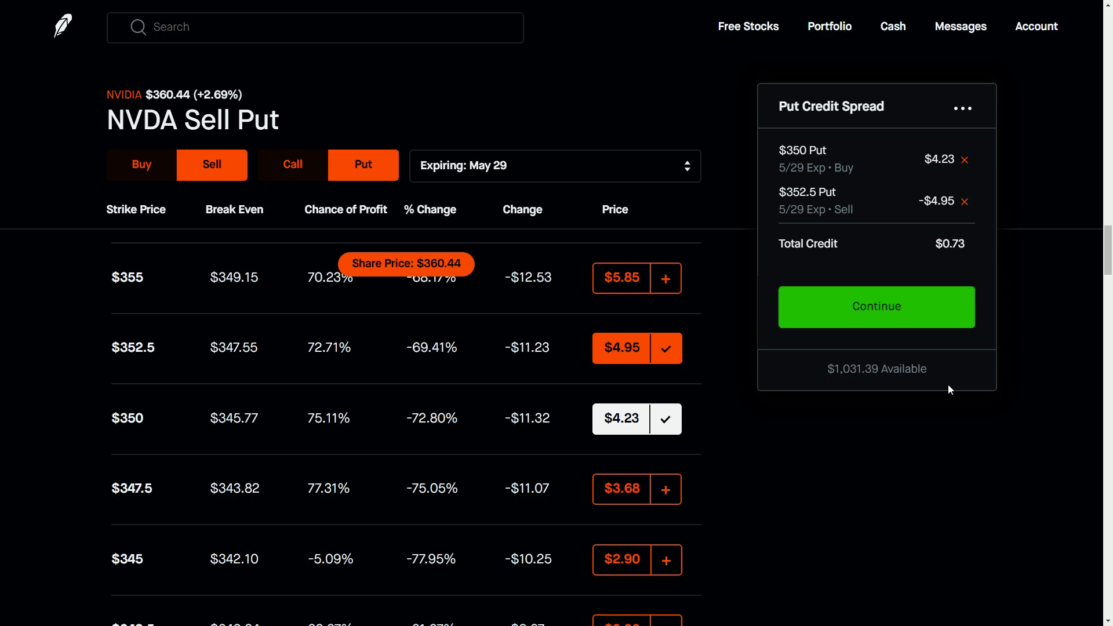
mouse_move(962, 204)
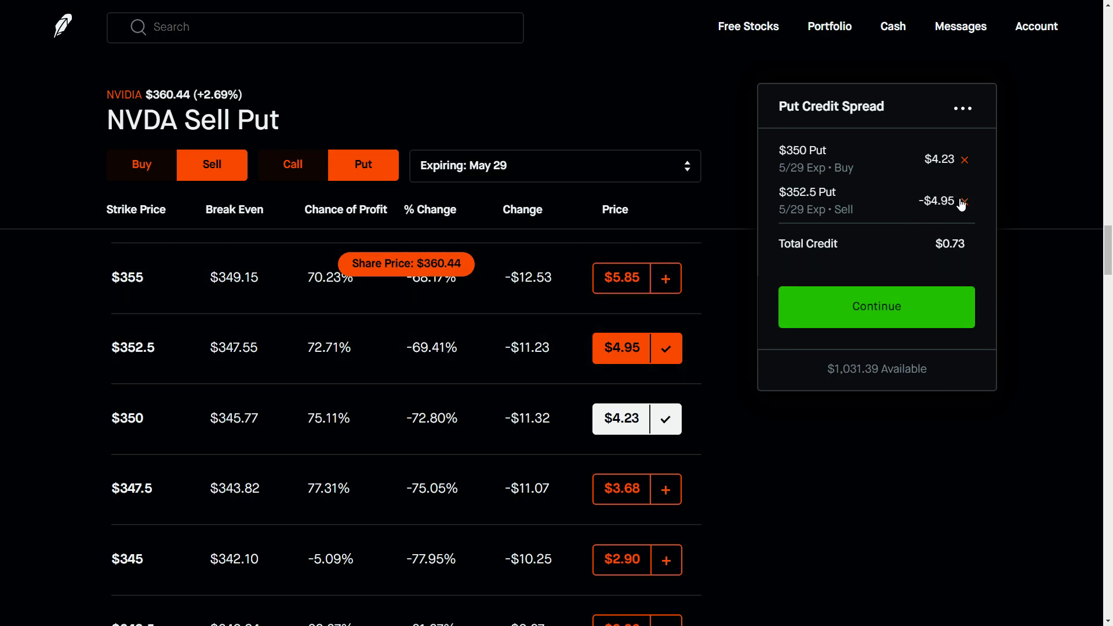
click(963, 202)
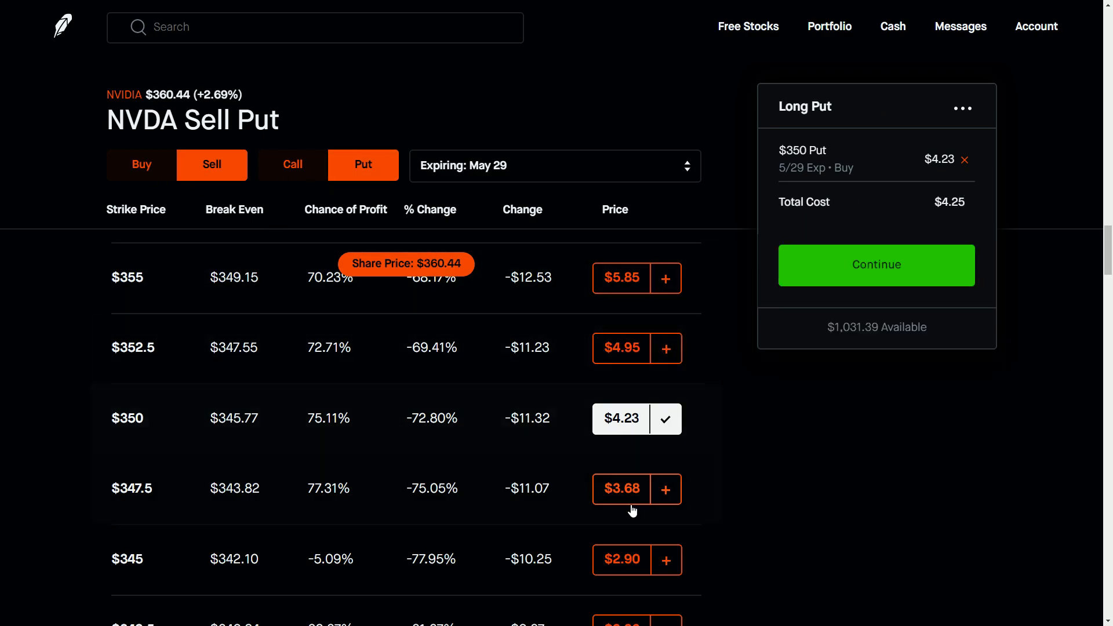
click(665, 488)
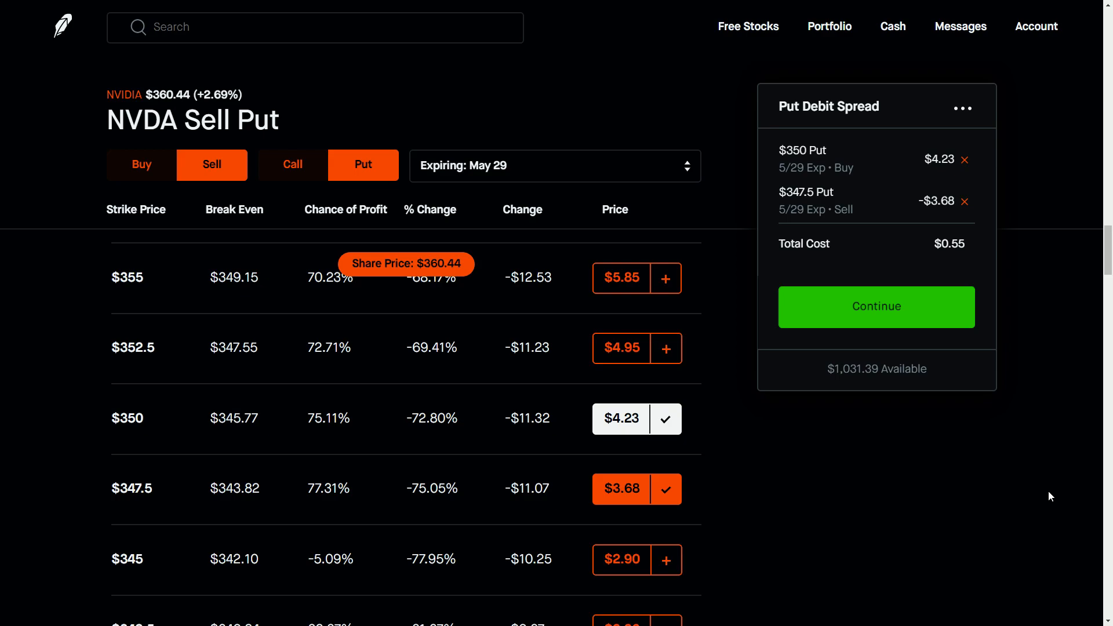
mouse_move(964, 209)
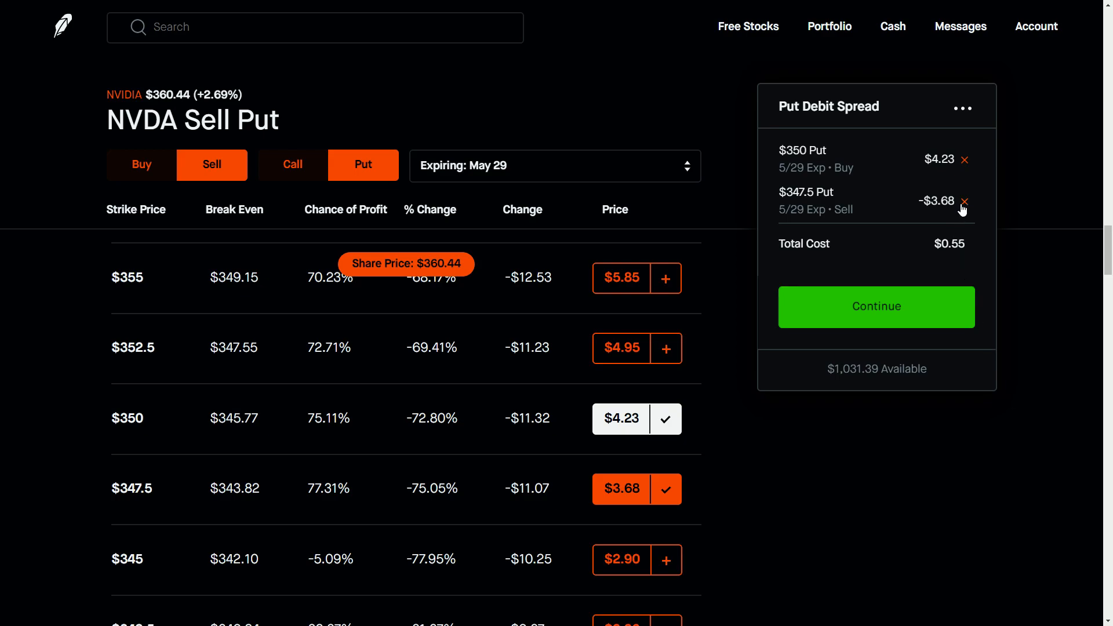
click(665, 347)
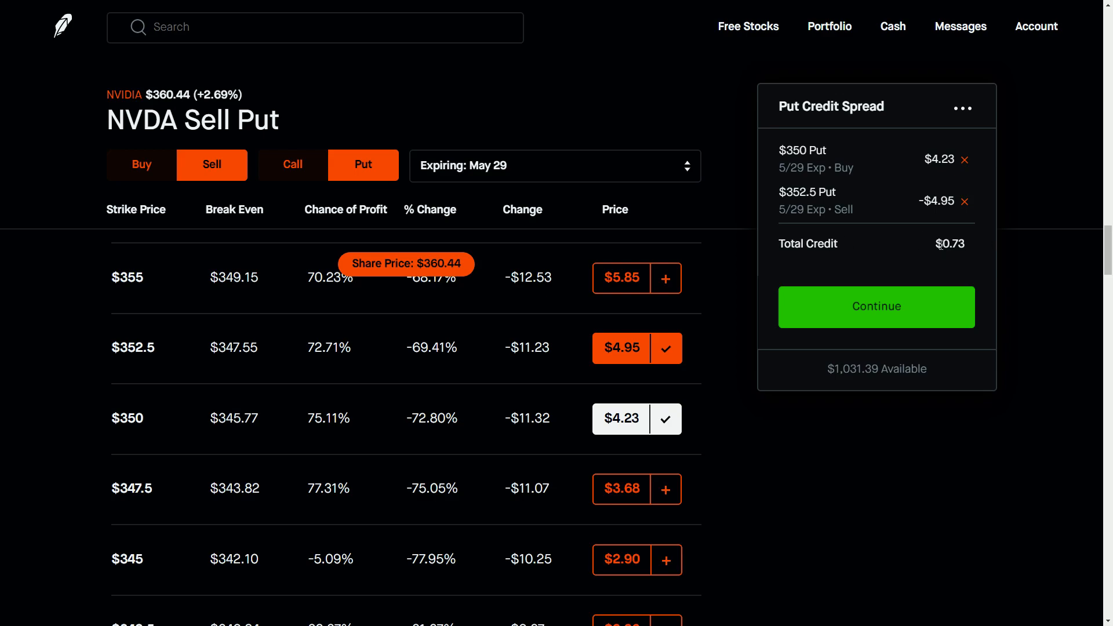
mouse_move(973, 247)
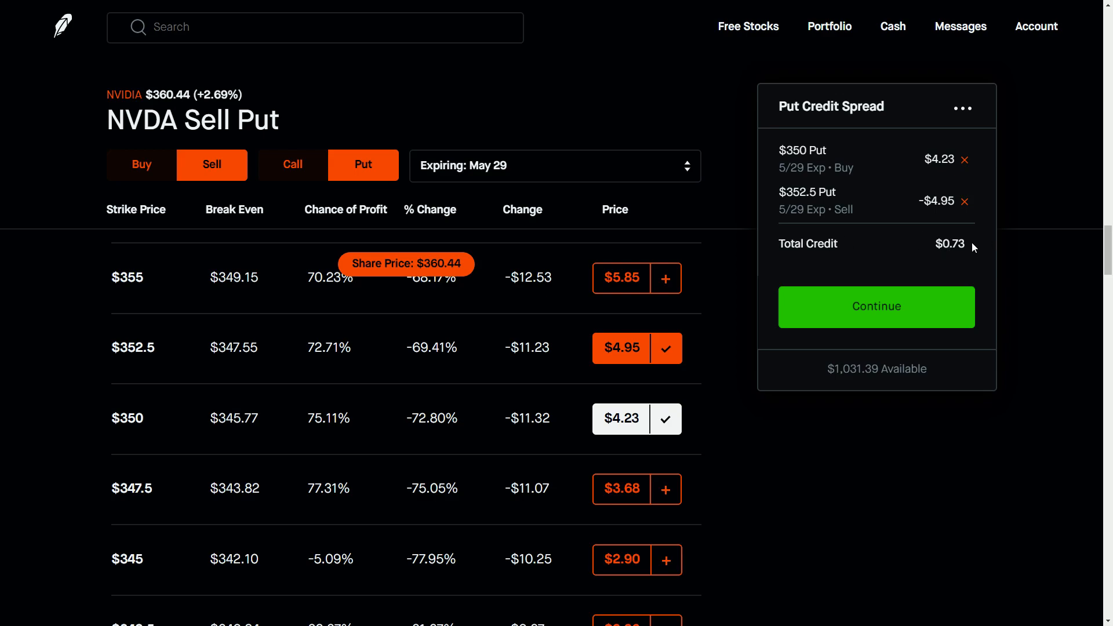
click(876, 307)
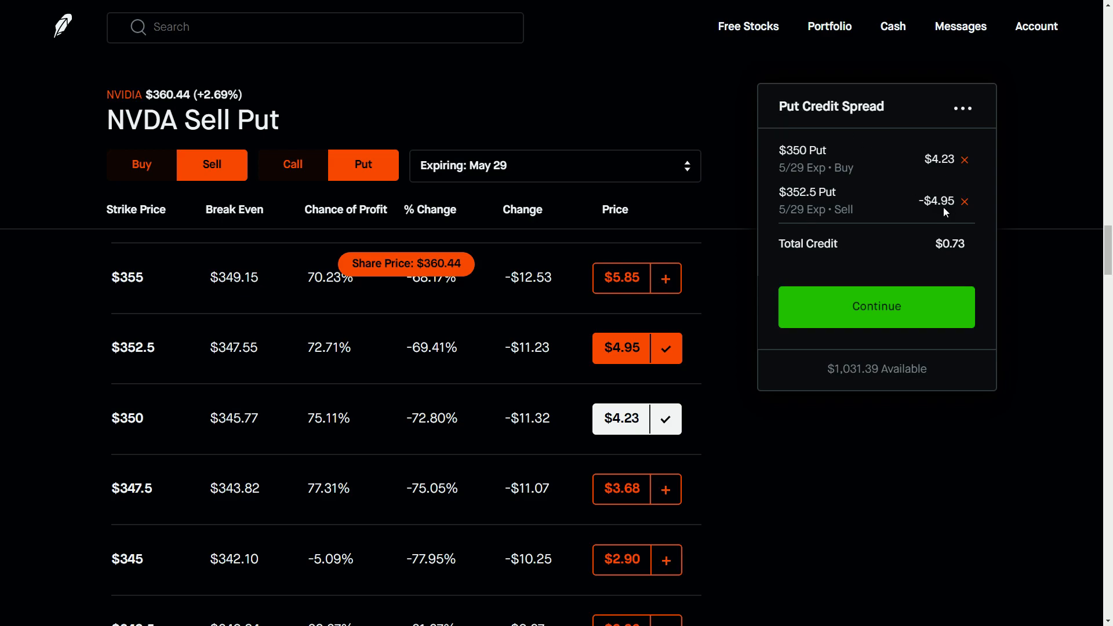
click(963, 201)
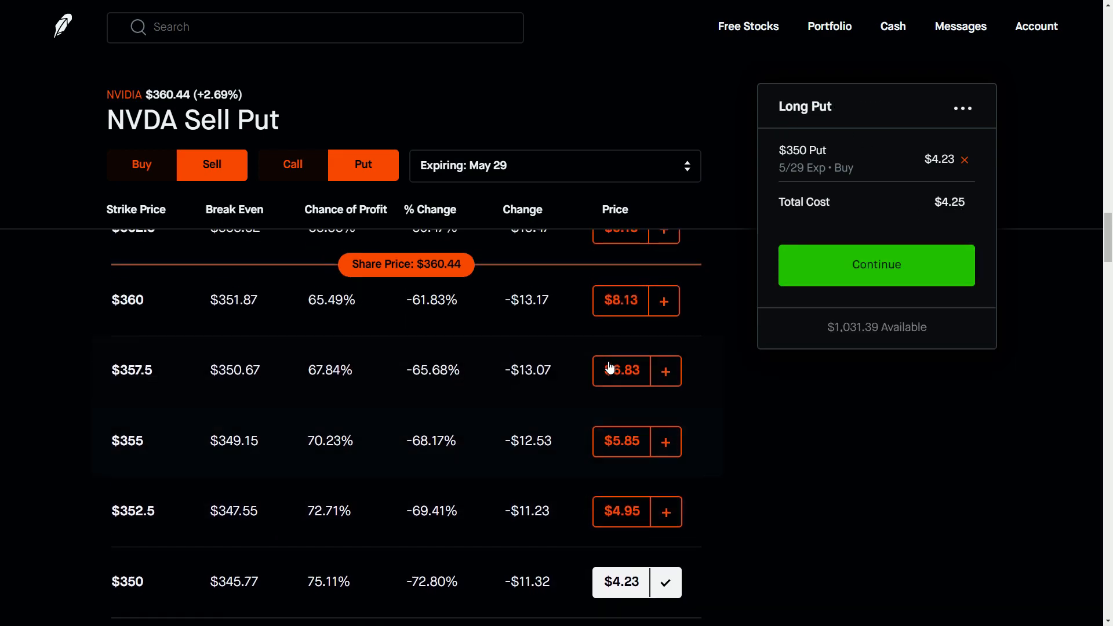
- Add the $360 short put and review the $350/$360 spread at a $4 limit
click(664, 300)
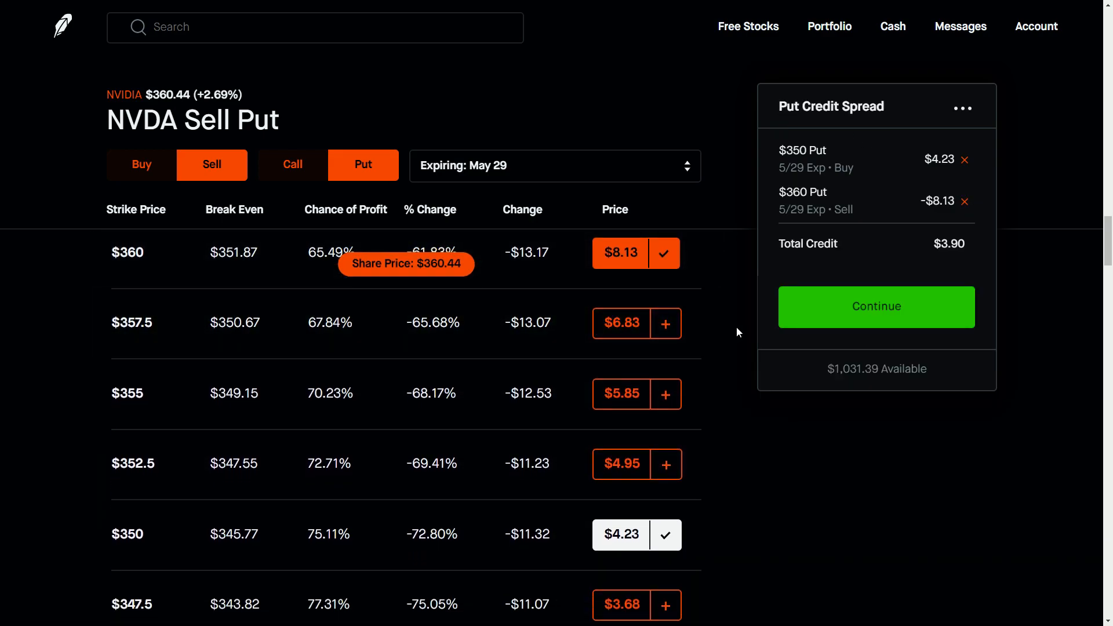
click(876, 307)
text(1)
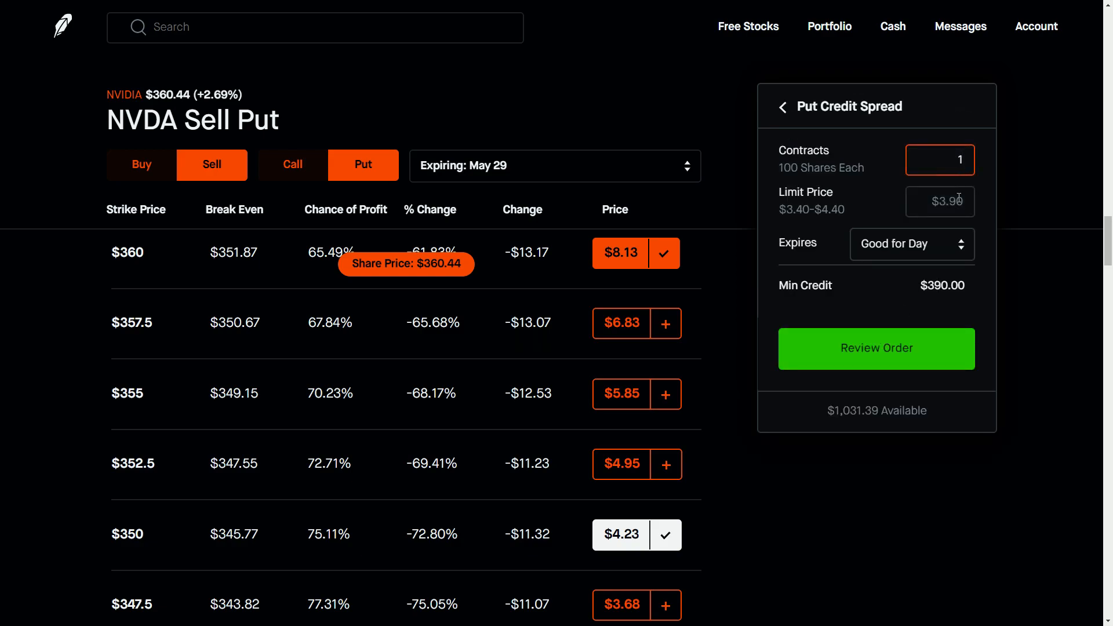
click(875, 348)
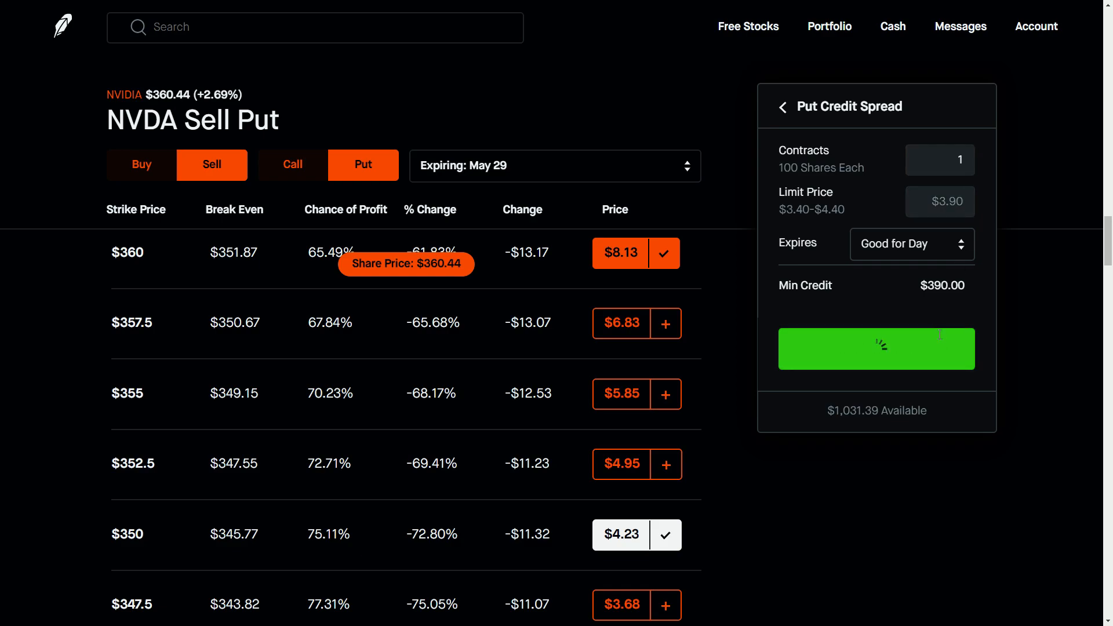
click(876, 349)
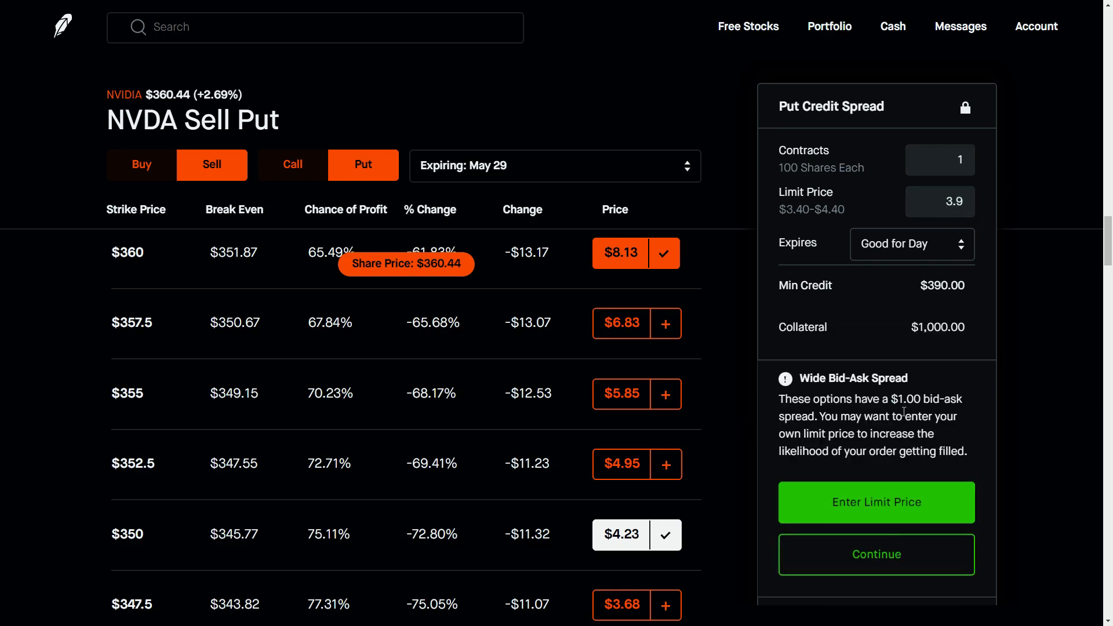
click(875, 502)
text($4)
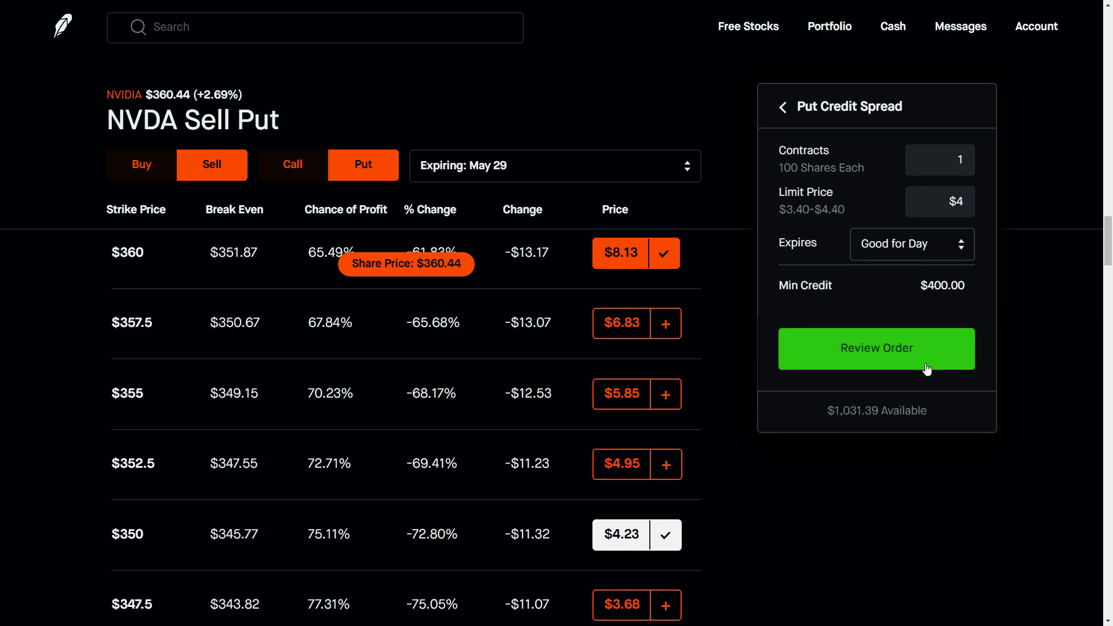
click(876, 348)
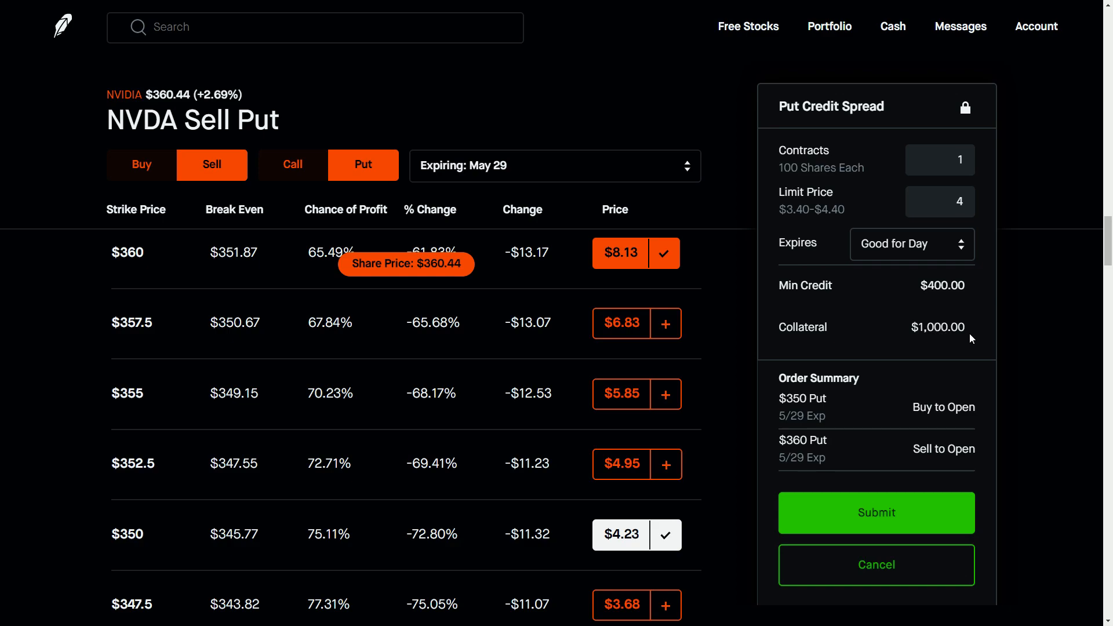
mouse_move(934, 312)
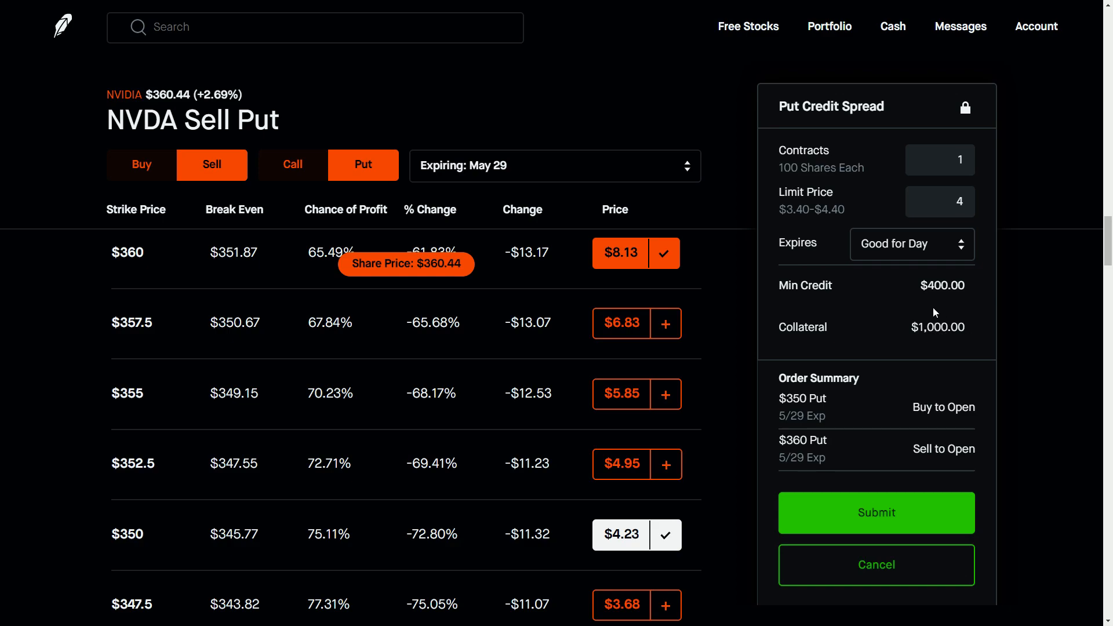
mouse_move(957, 294)
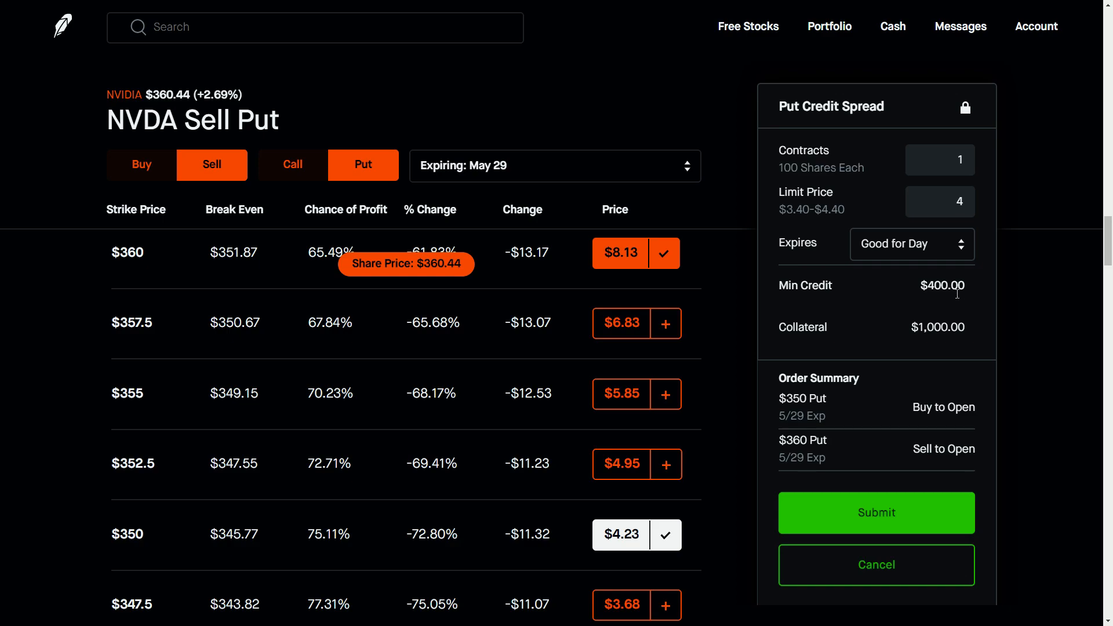
mouse_move(924, 342)
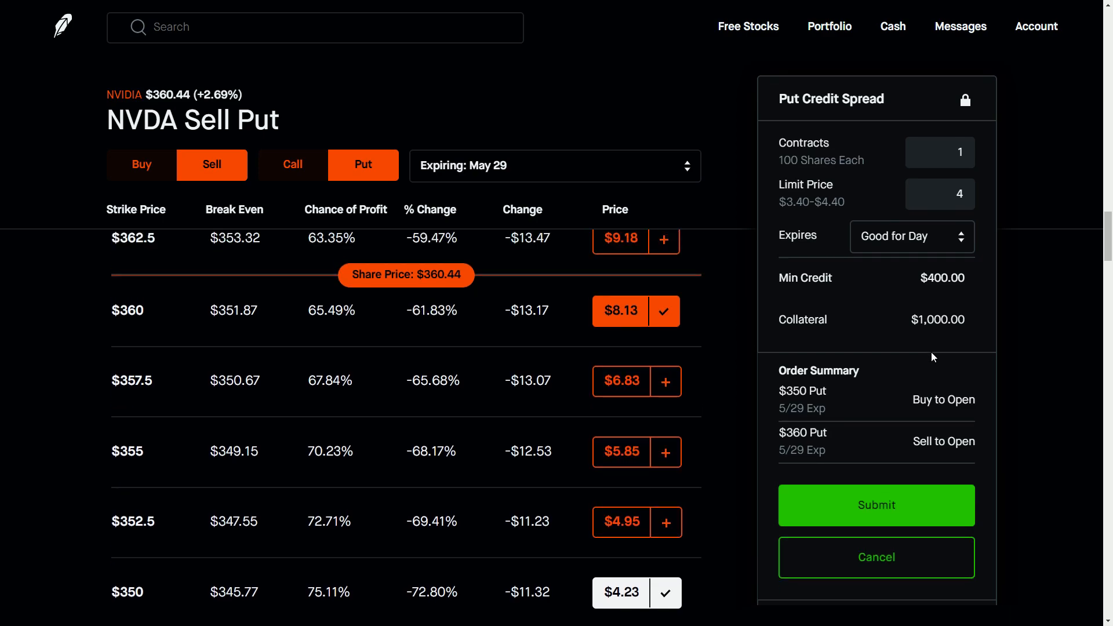
scroll(down, 3)
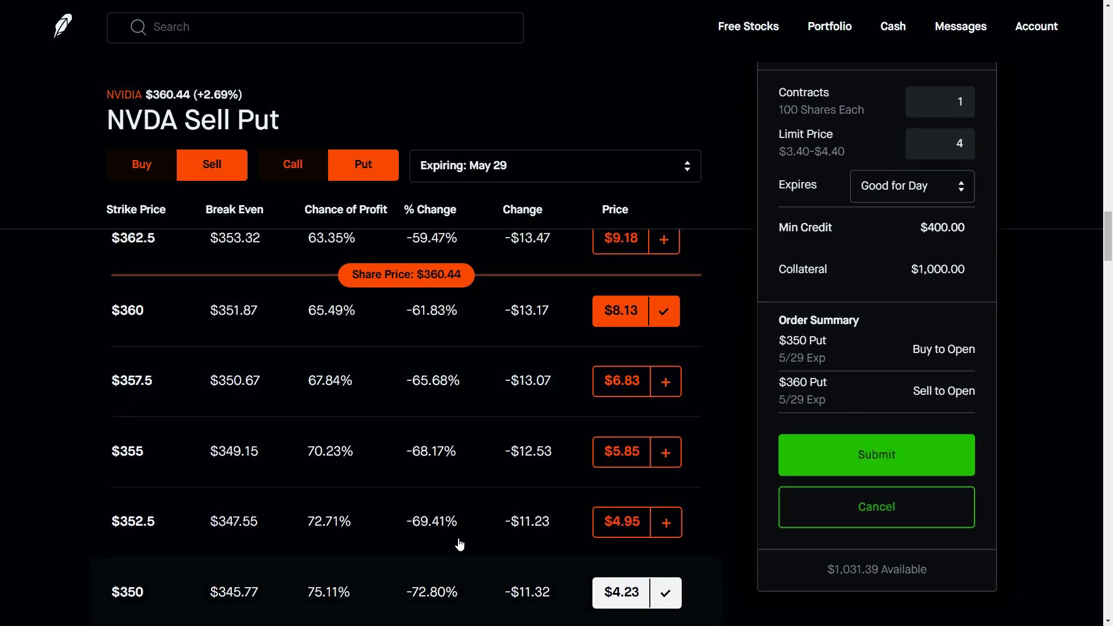
mouse_move(737, 484)
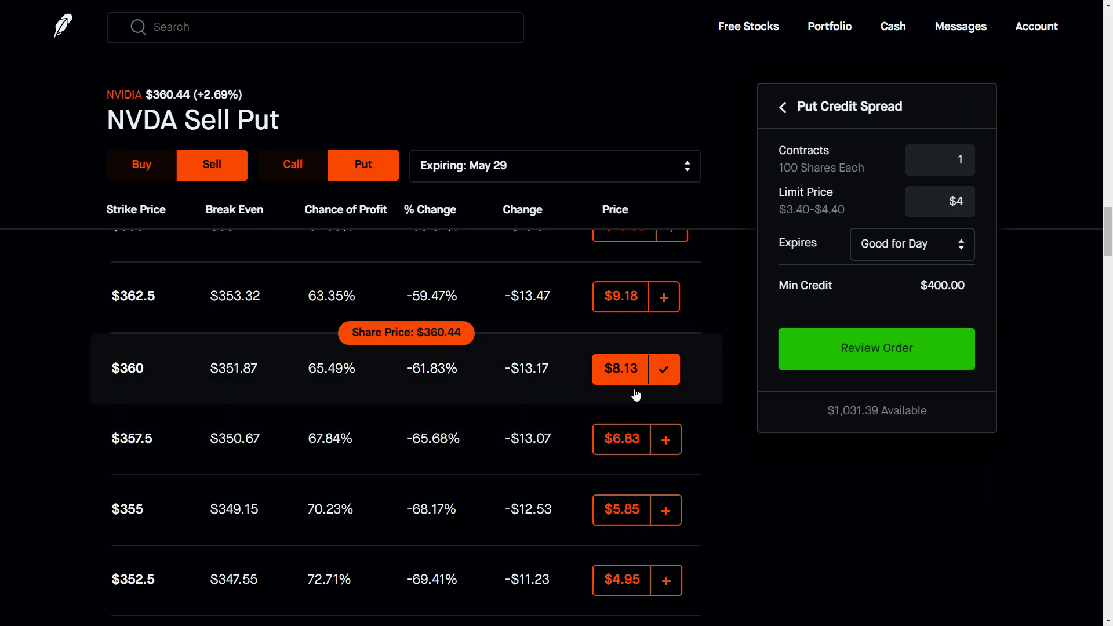
- Remove the $350/$360 spread legs and scroll through the strike list
scroll(down, 3)
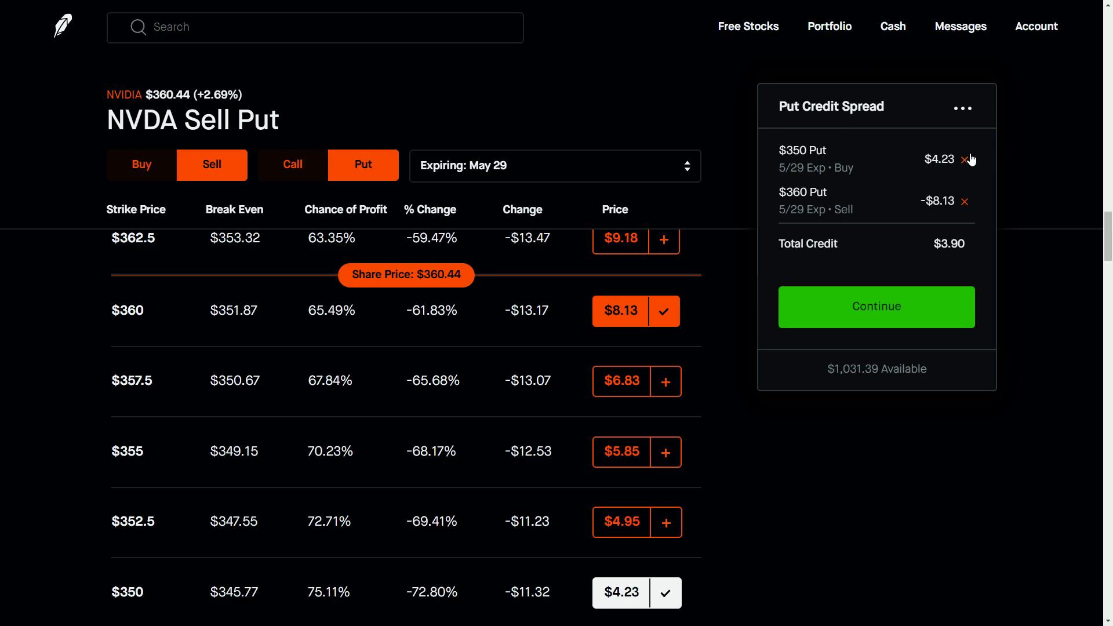
click(965, 160)
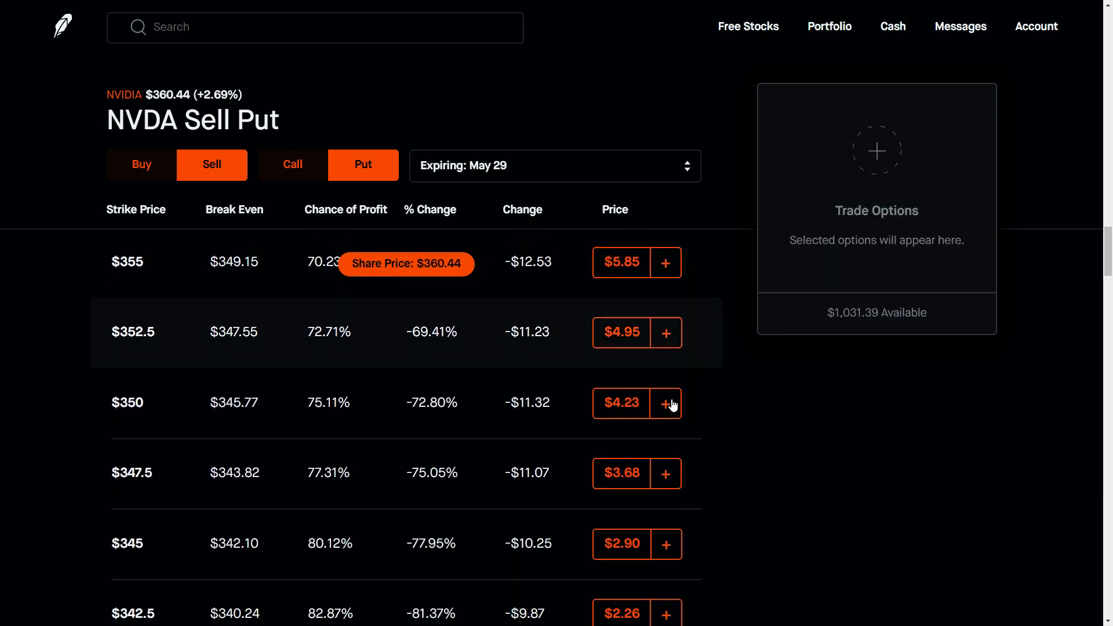
scroll(down, 3)
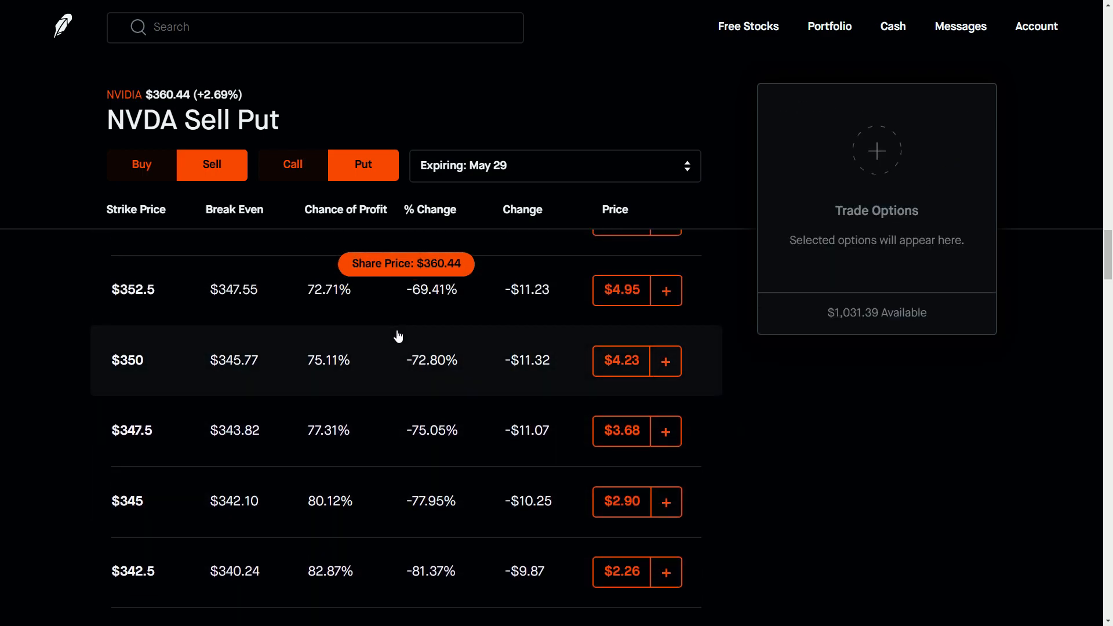
scroll(up, 3)
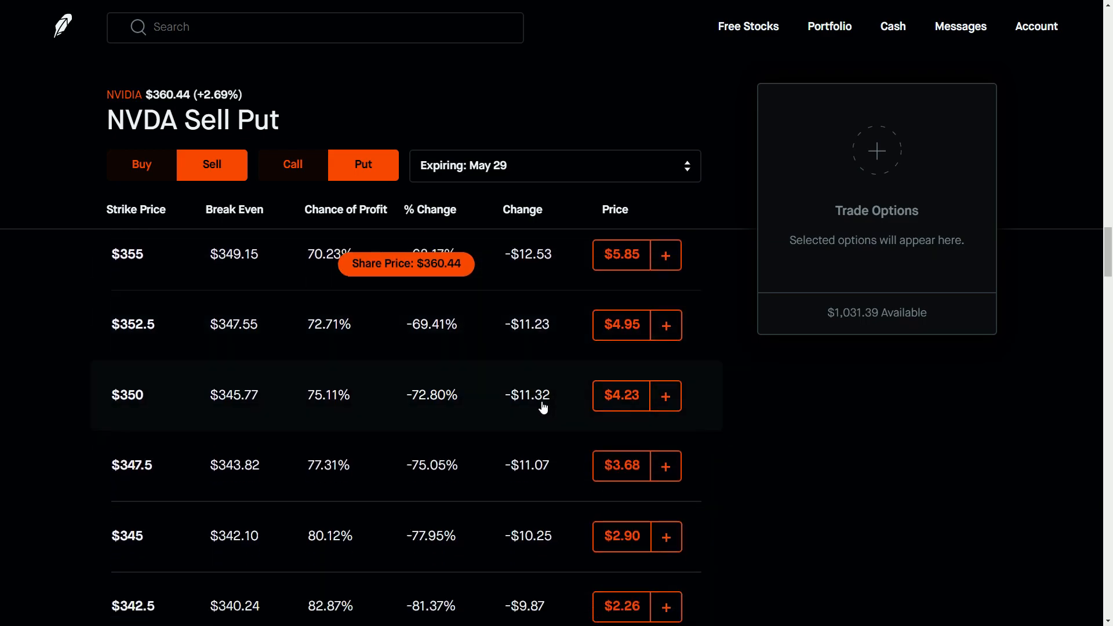
scroll(down, 3)
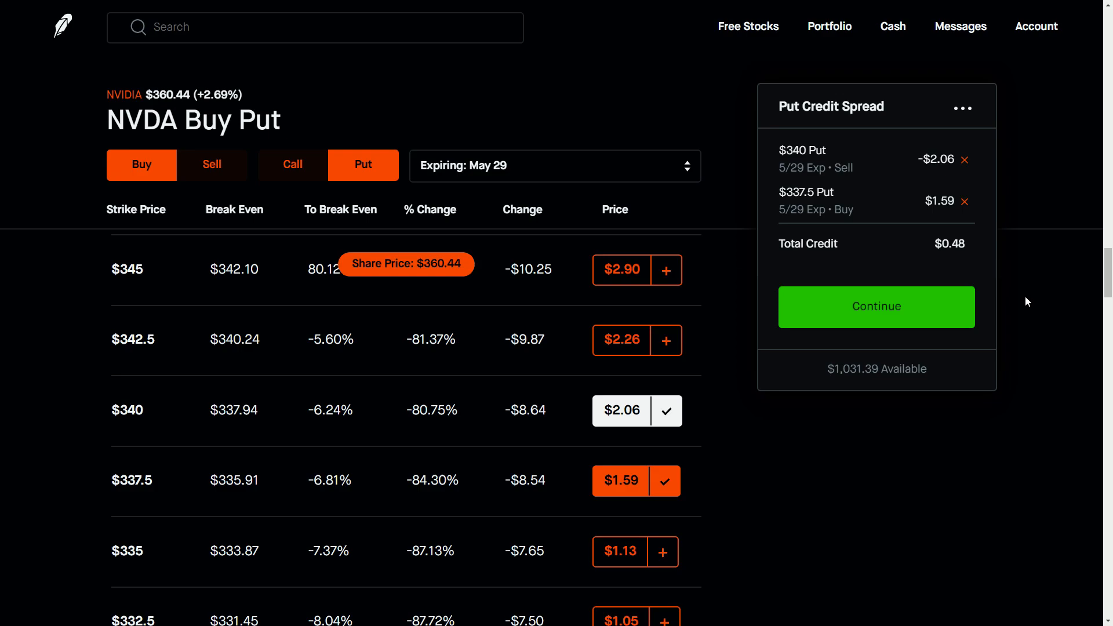
mouse_move(1037, 322)
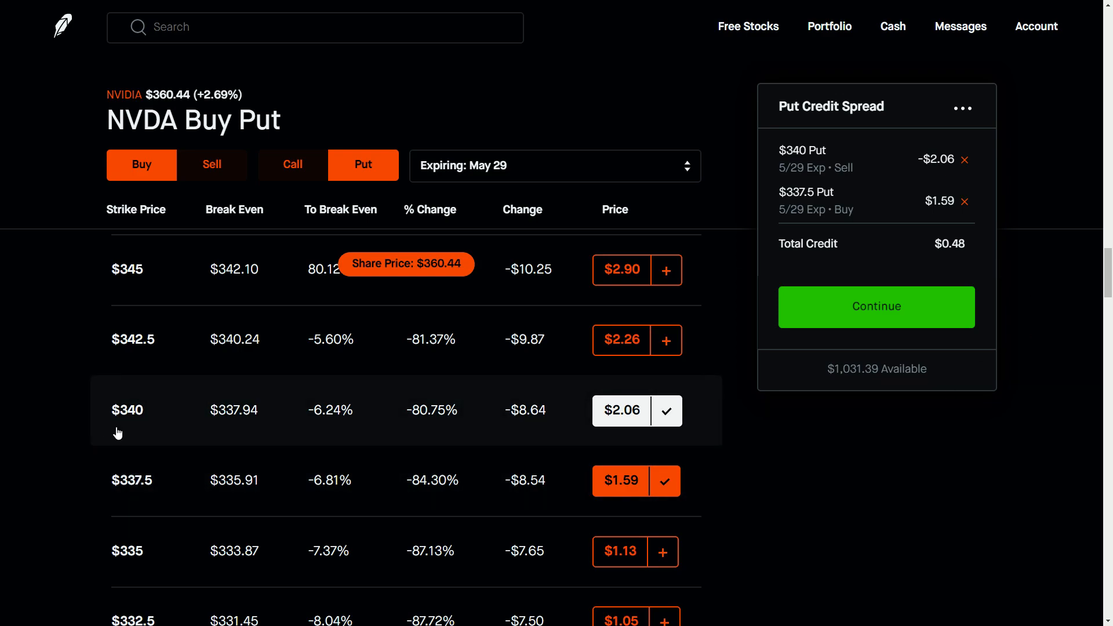
mouse_move(60, 445)
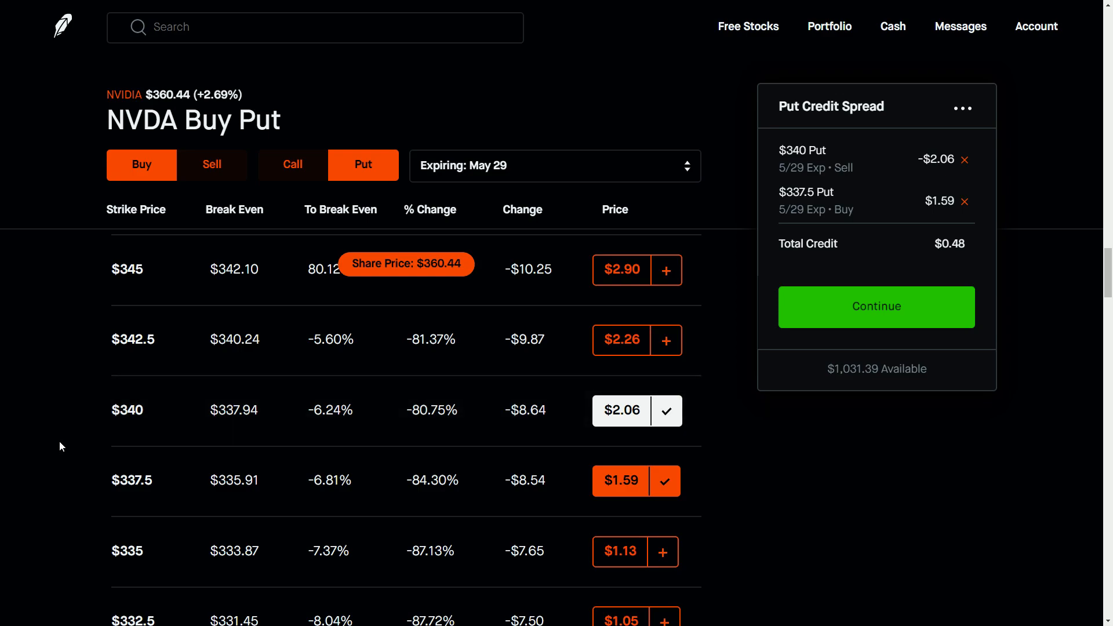
mouse_move(890, 418)
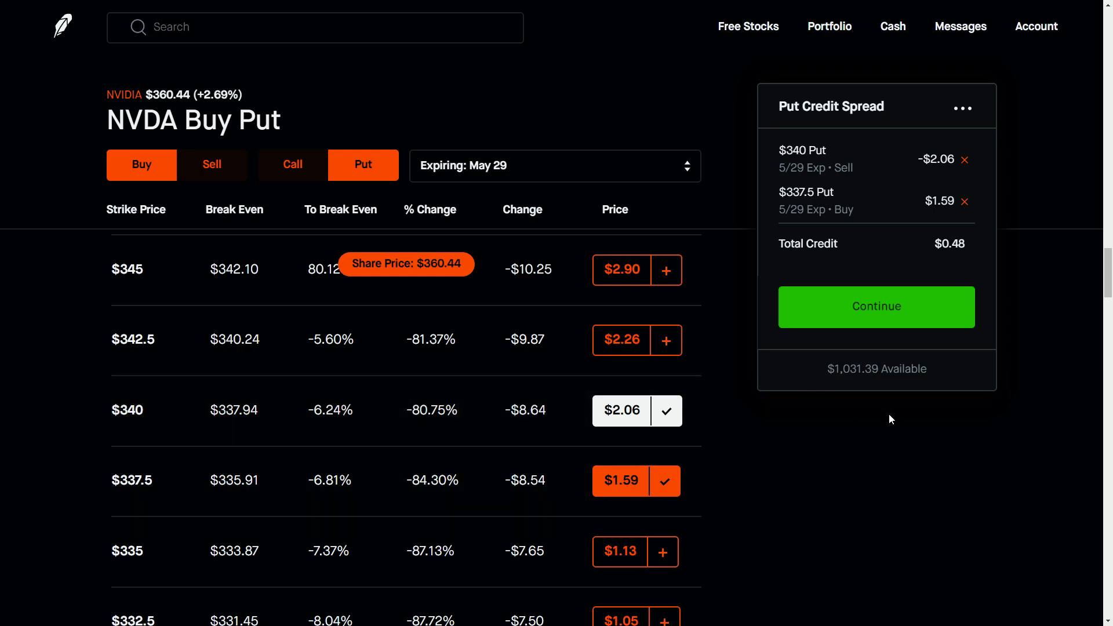
mouse_move(918, 438)
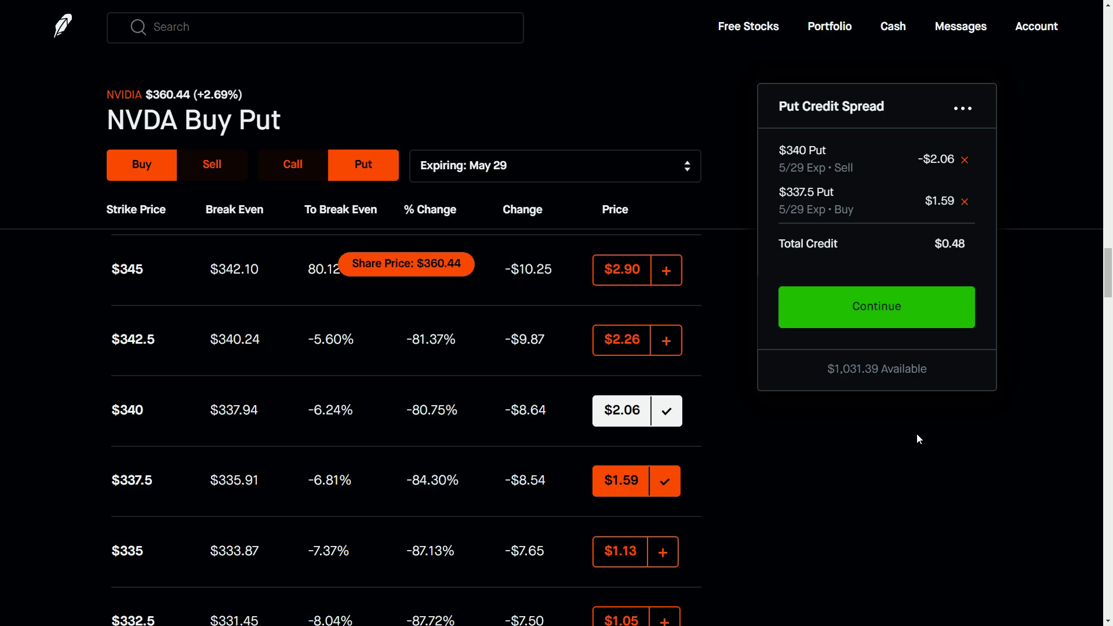
mouse_move(675, 364)
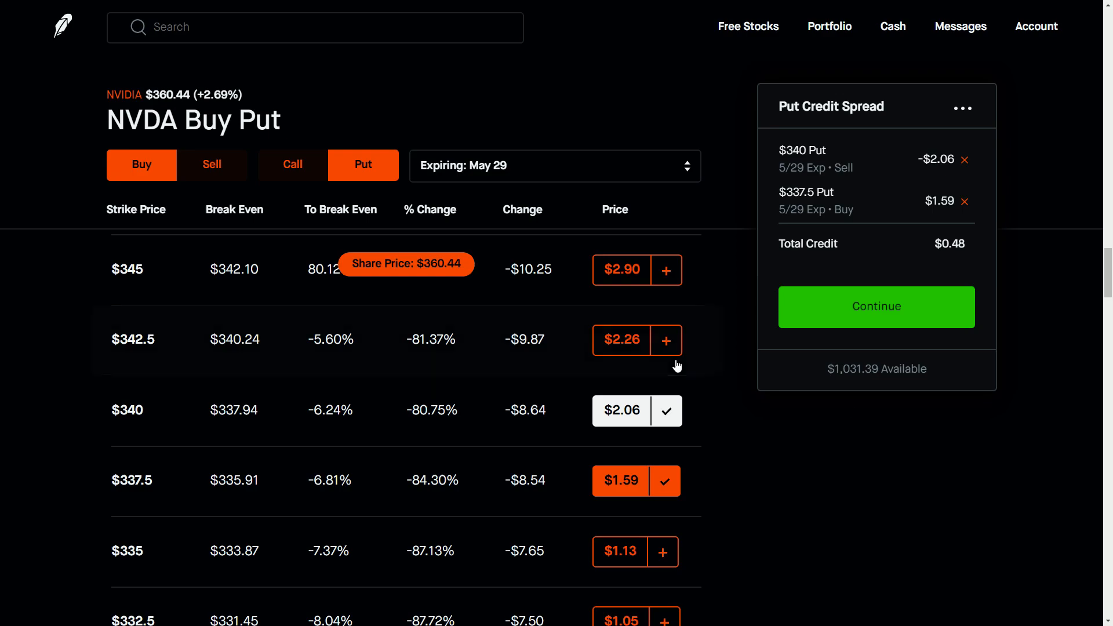
mouse_move(163, 418)
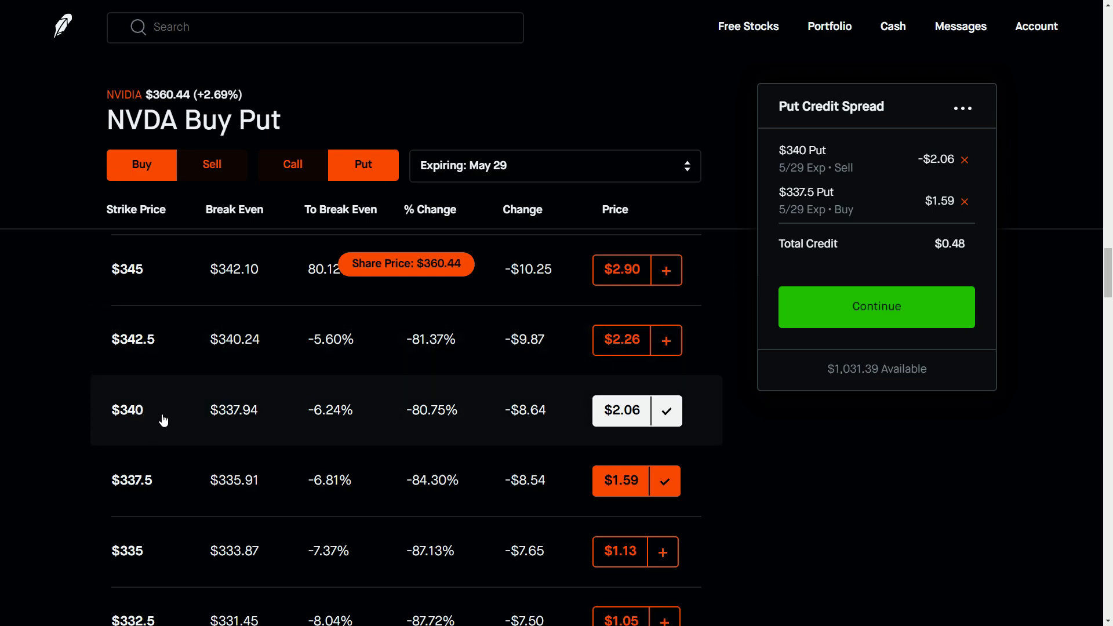
mouse_move(578, 351)
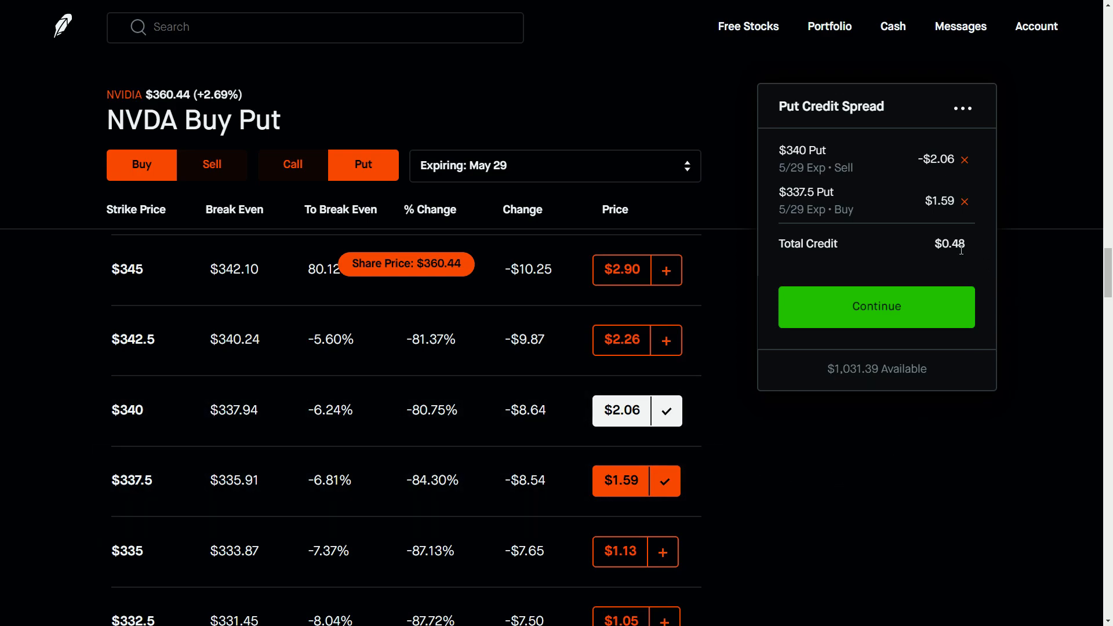
mouse_move(973, 264)
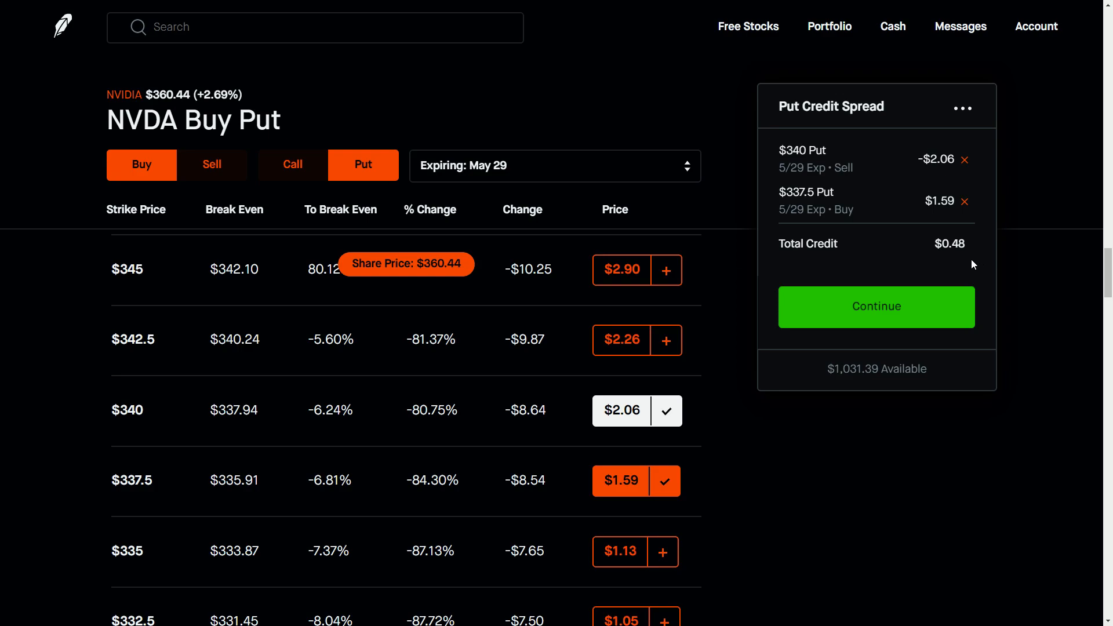
mouse_move(915, 474)
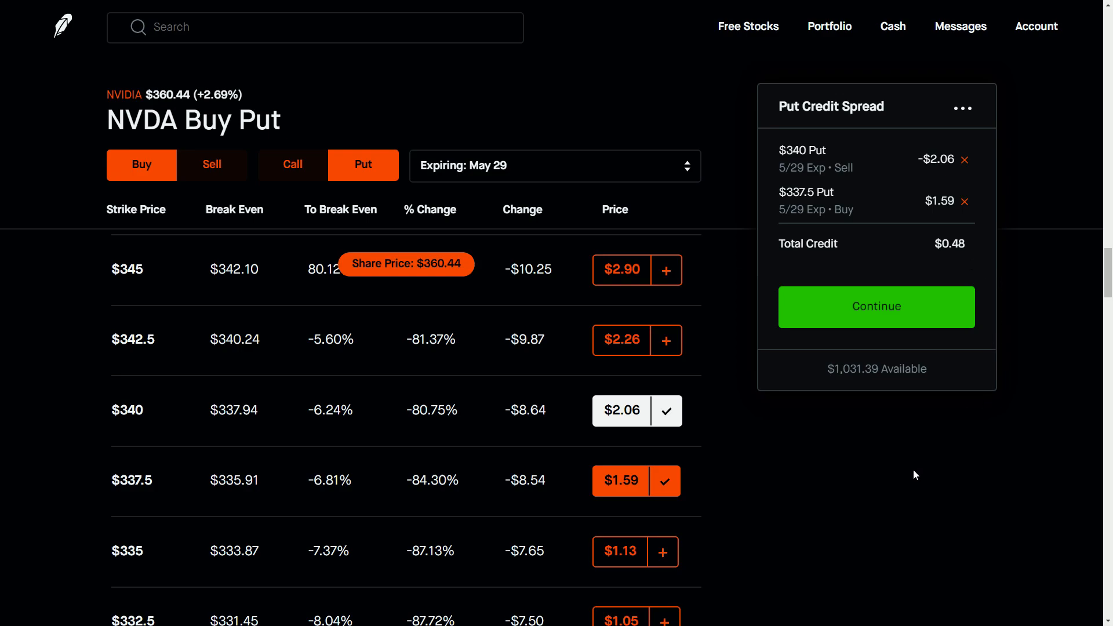
mouse_move(923, 471)
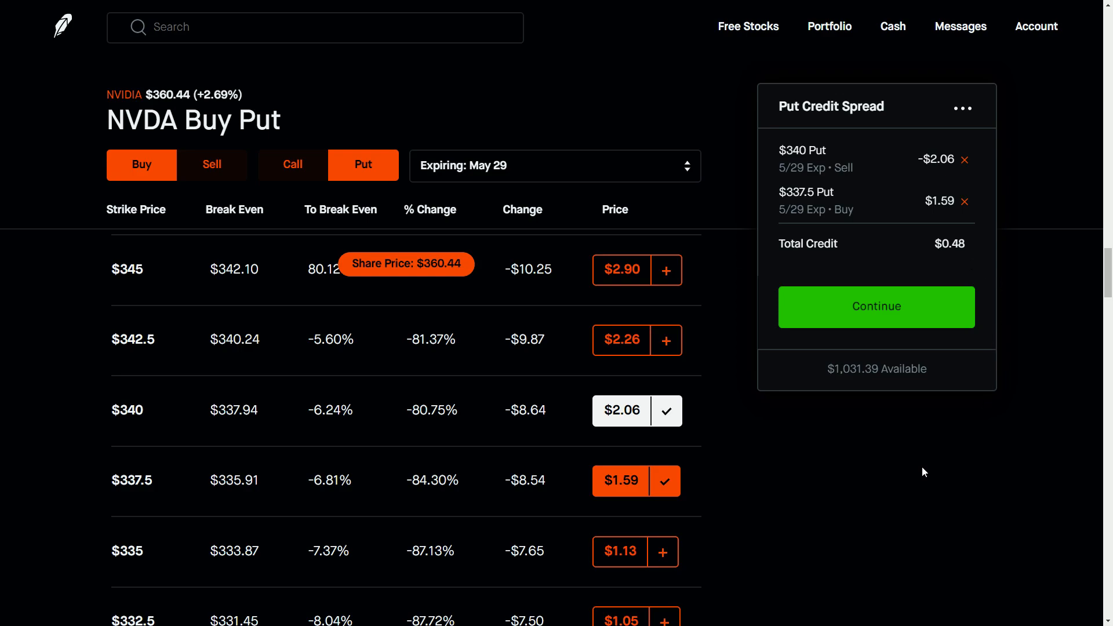
mouse_move(124, 99)
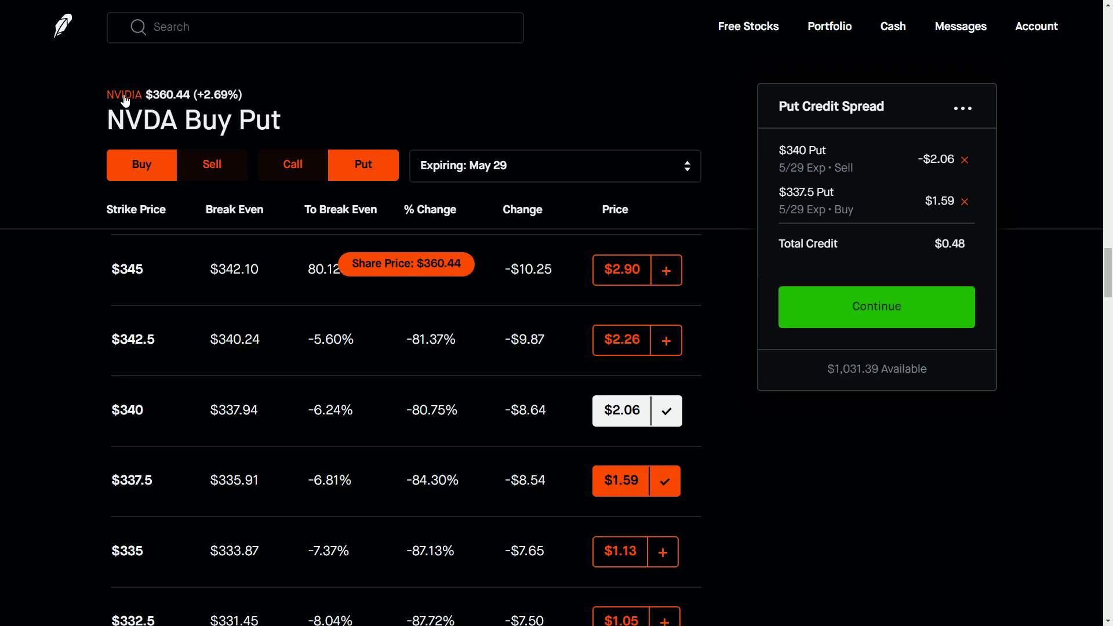
- Return to the NVIDIA stock page from the options chain
click(124, 94)
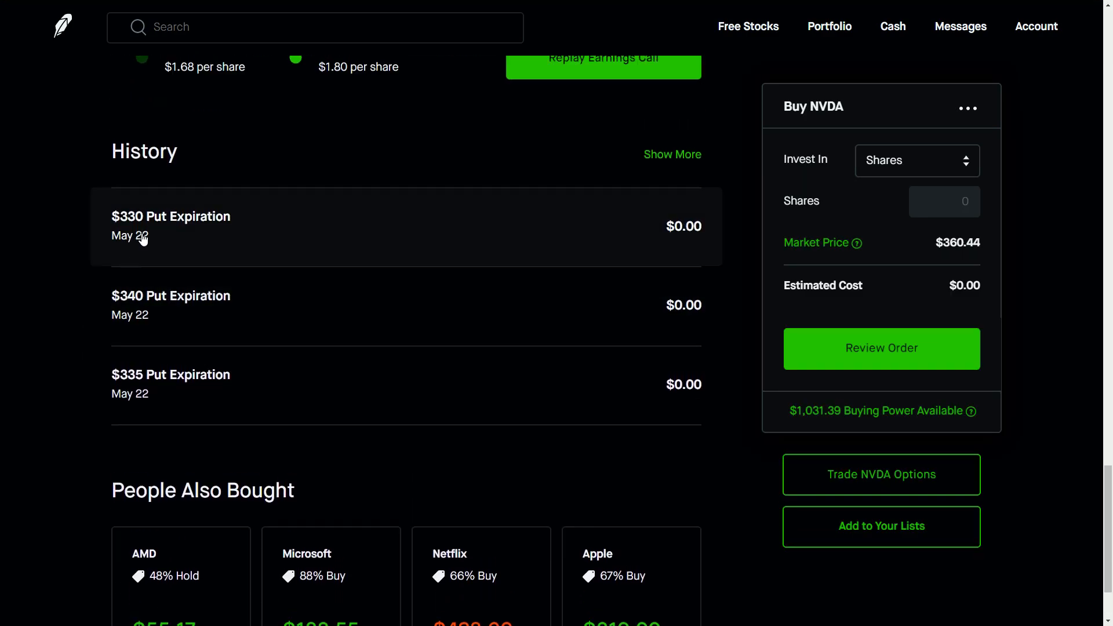
mouse_move(618, 261)
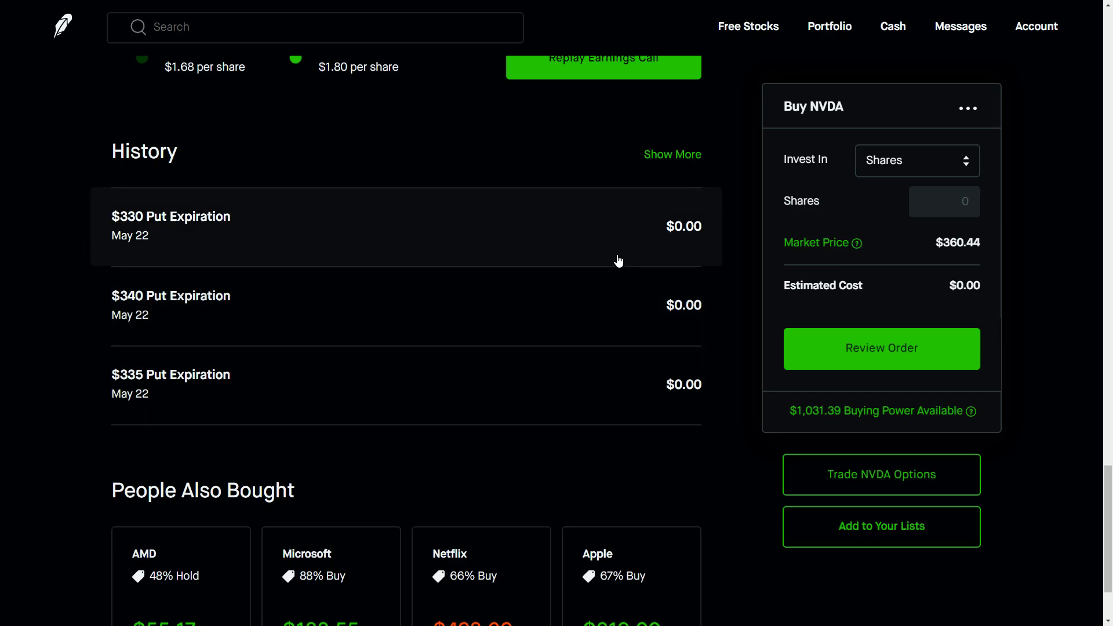
mouse_move(675, 287)
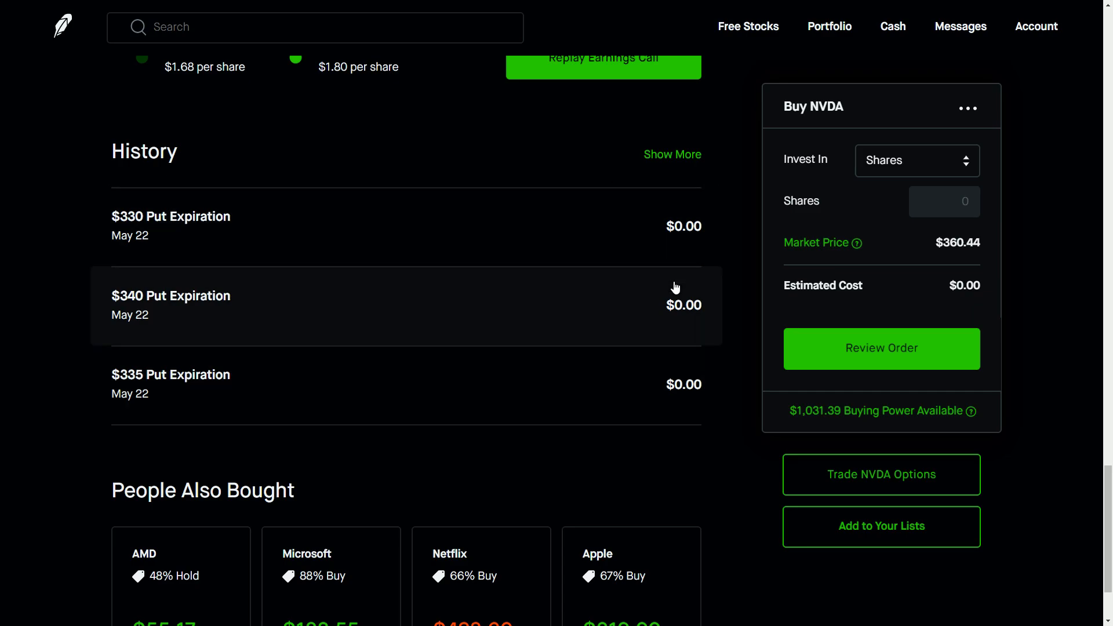
mouse_move(562, 256)
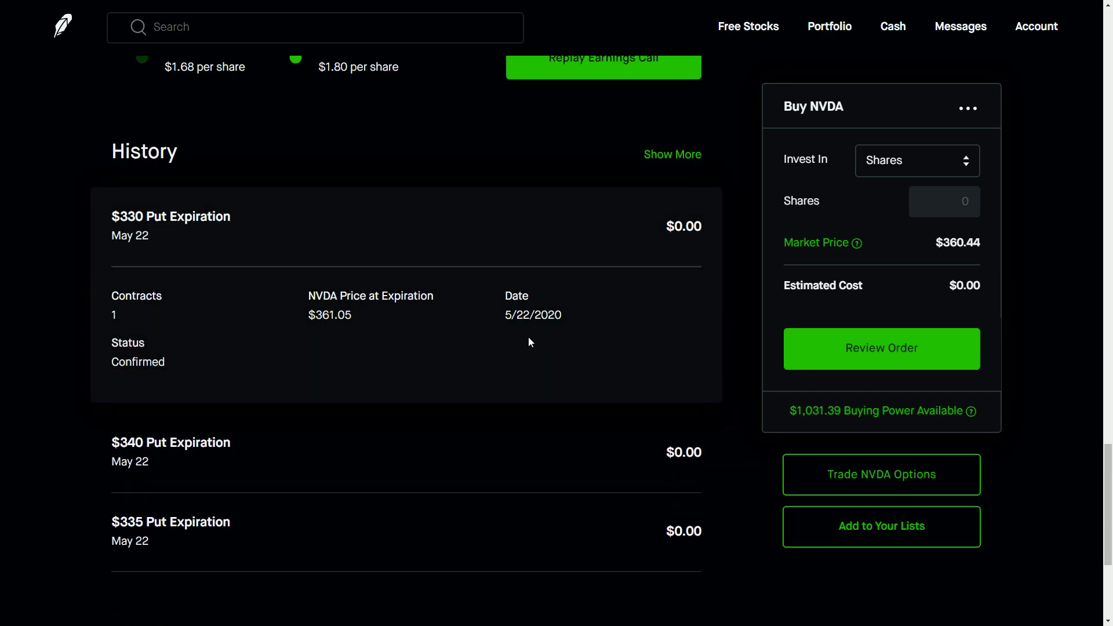
- Highlight the $330 put expiration's Confirmed status, then clear the highlight
double_click(138, 362)
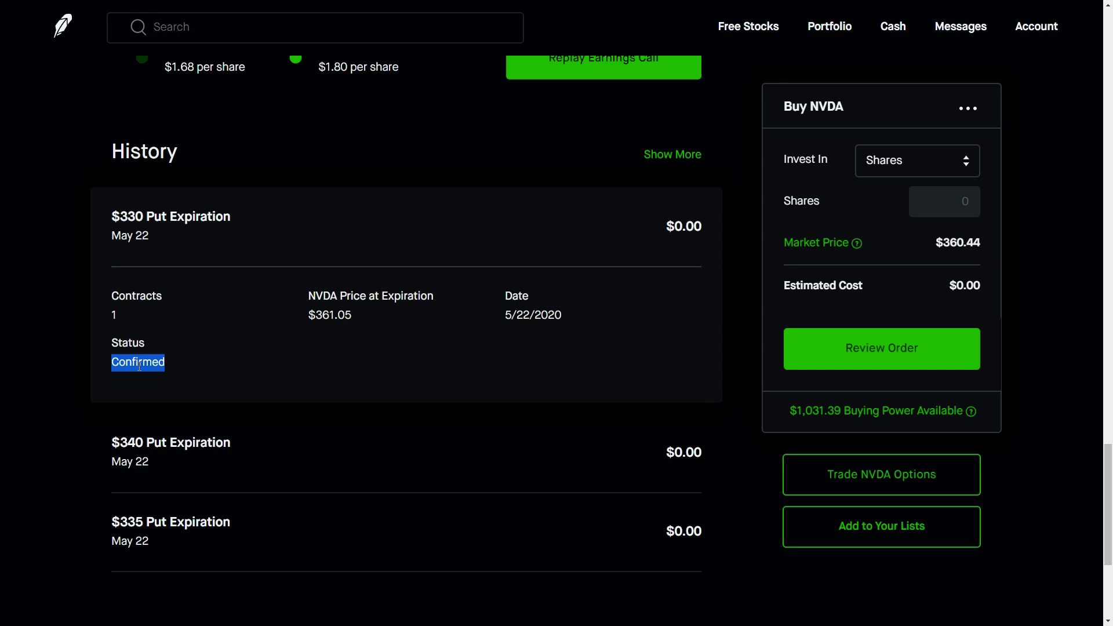
mouse_move(236, 390)
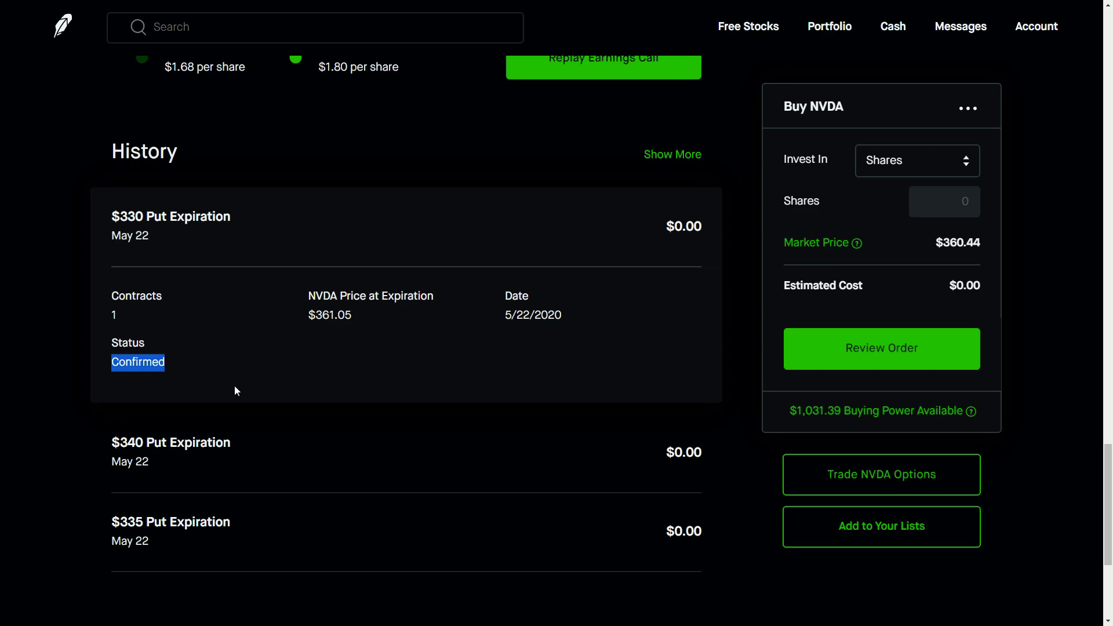
mouse_move(173, 381)
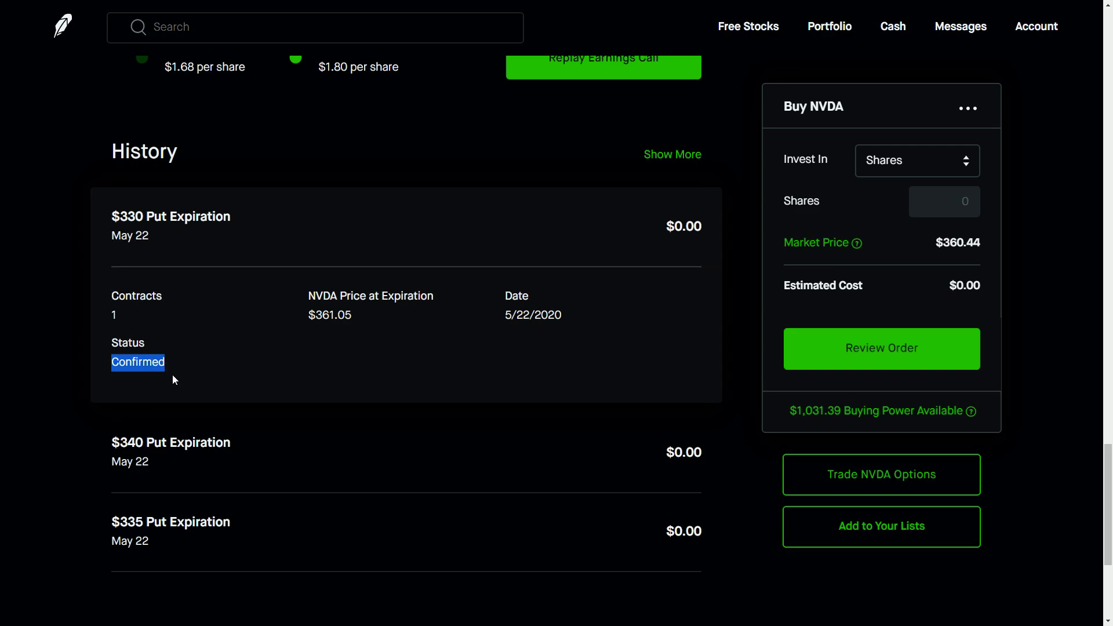
click(175, 378)
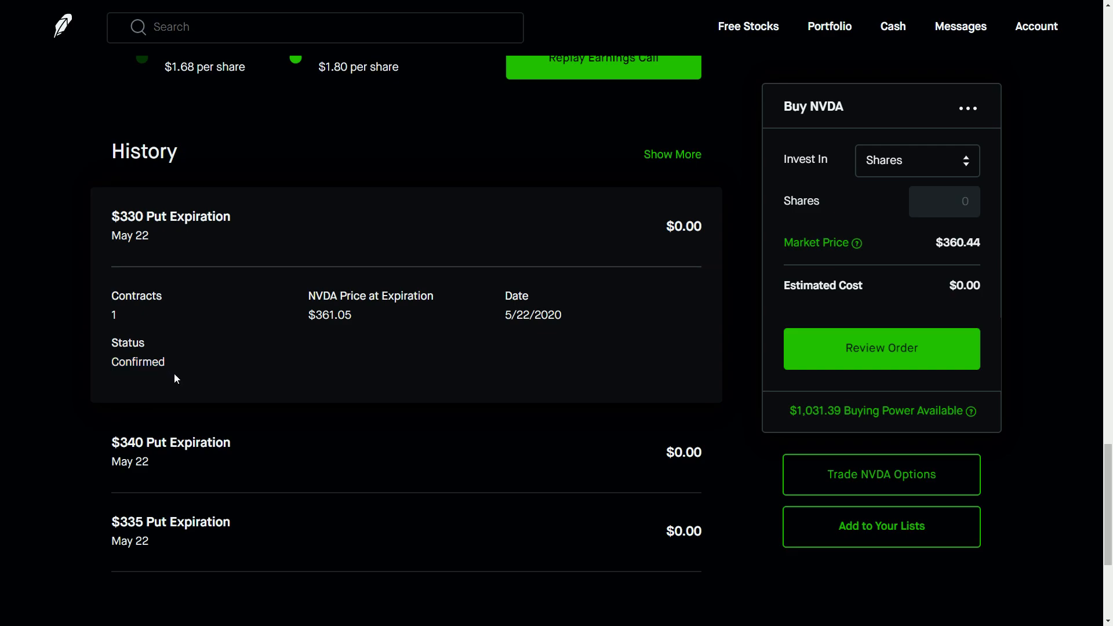
mouse_move(627, 287)
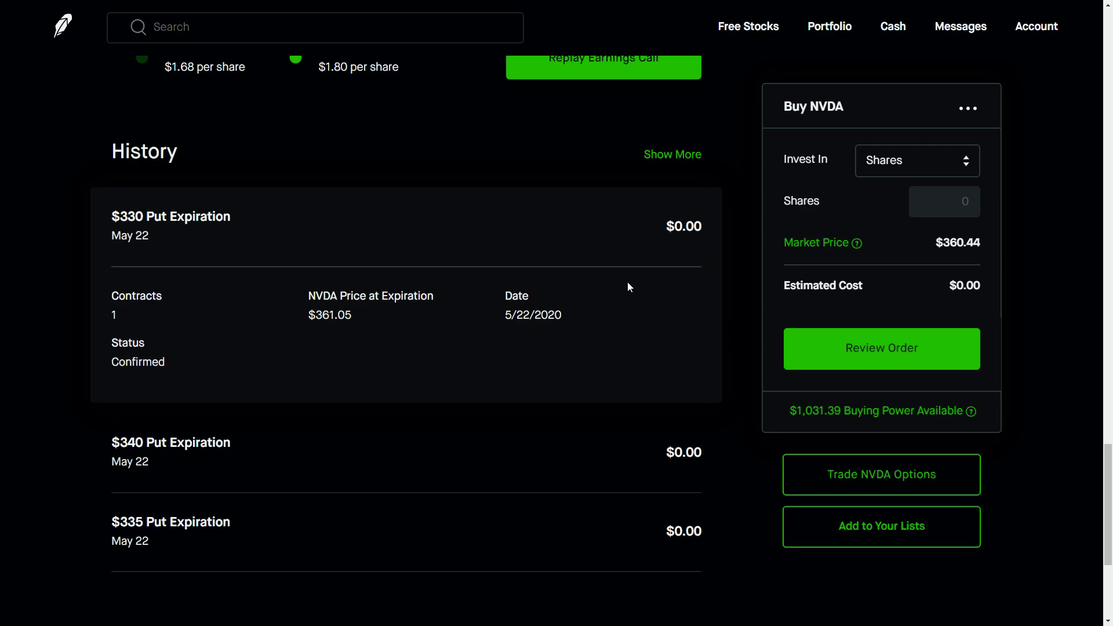
mouse_move(687, 336)
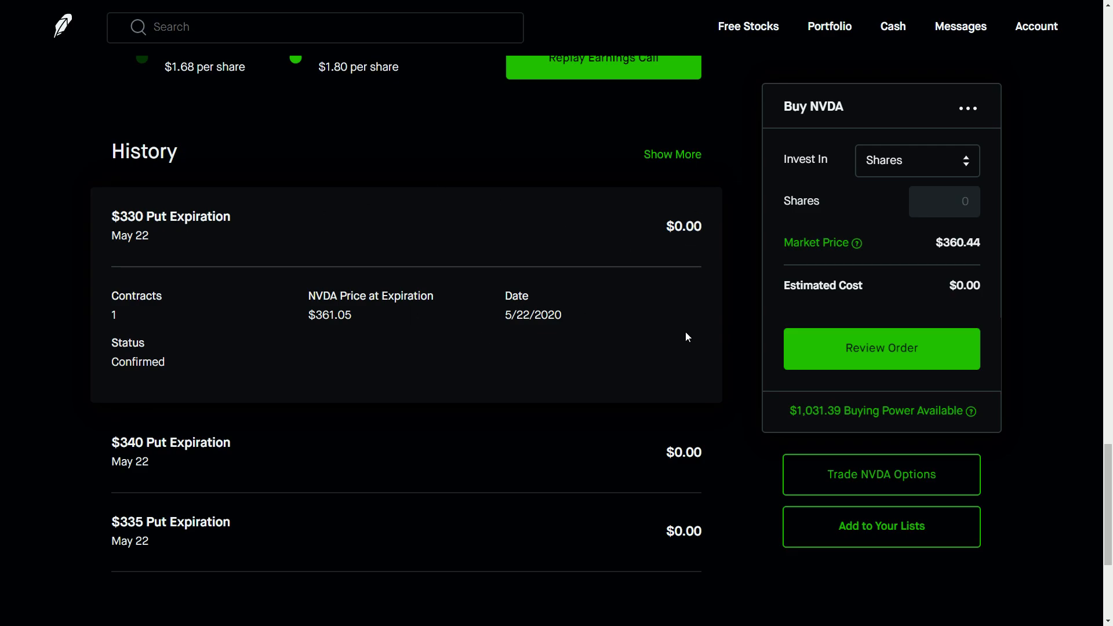
mouse_move(699, 323)
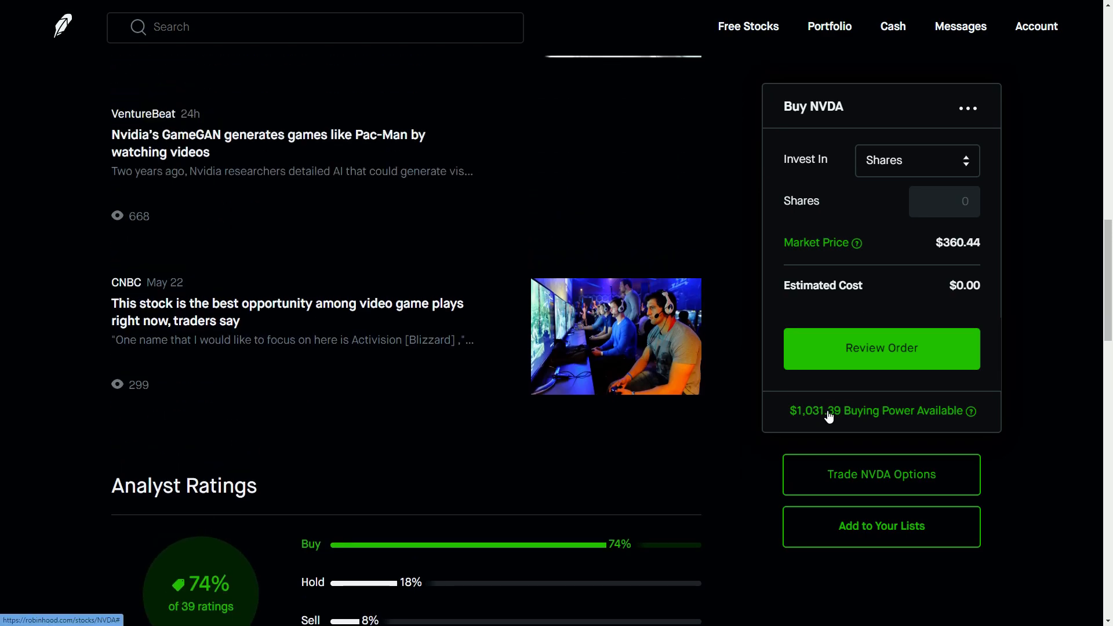
- Scroll to the top of NVIDIA's page, showing $360.44 and the one-day chart
scroll(up, 3)
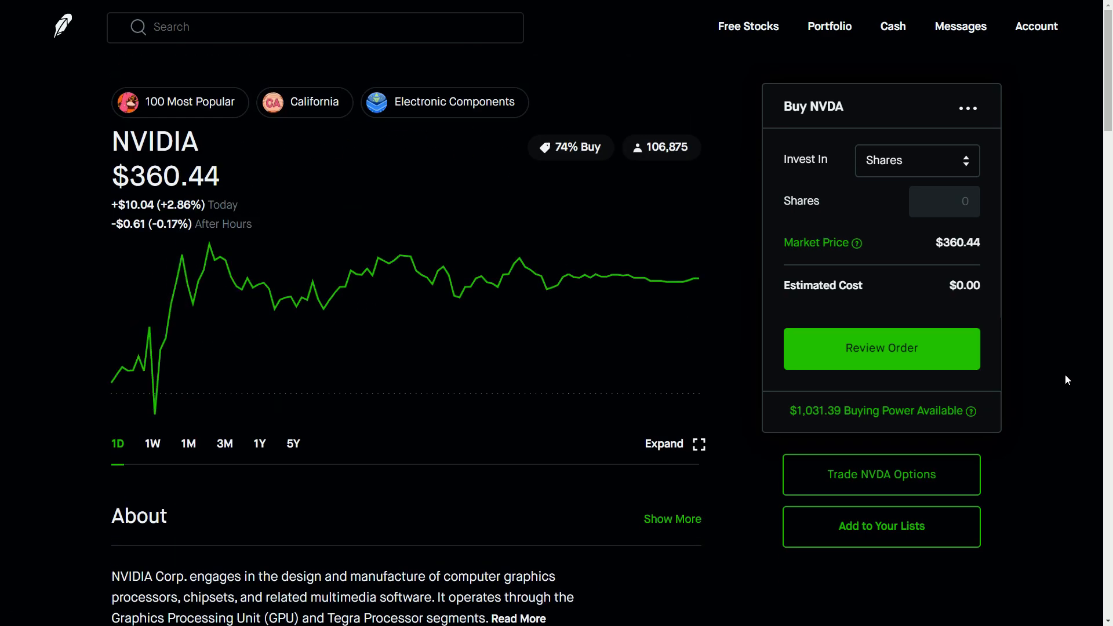
mouse_move(1008, 385)
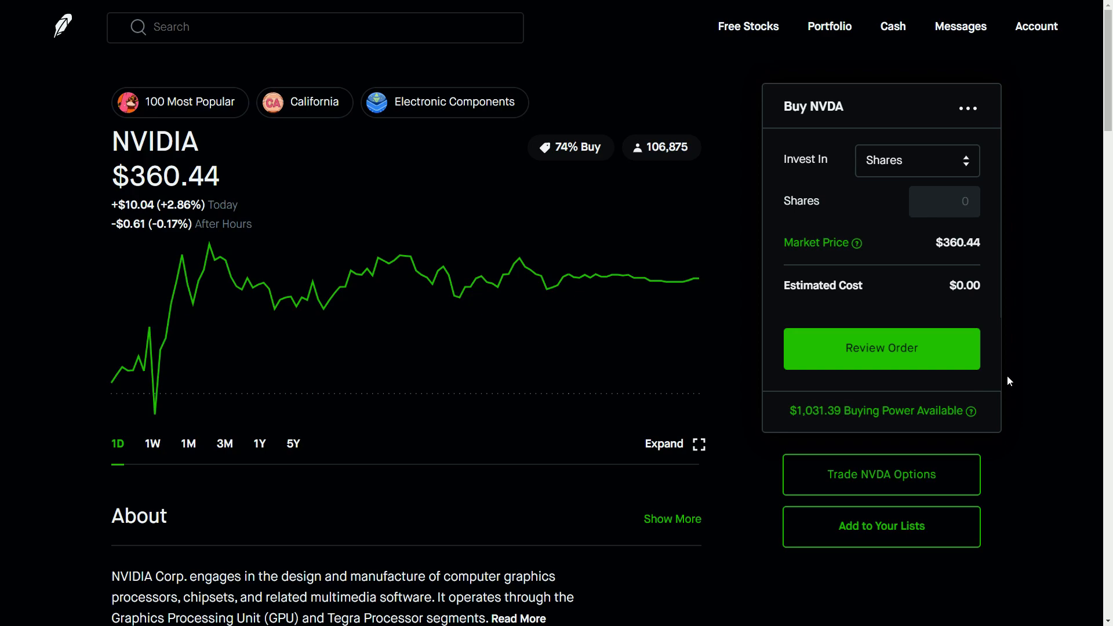
mouse_move(1018, 373)
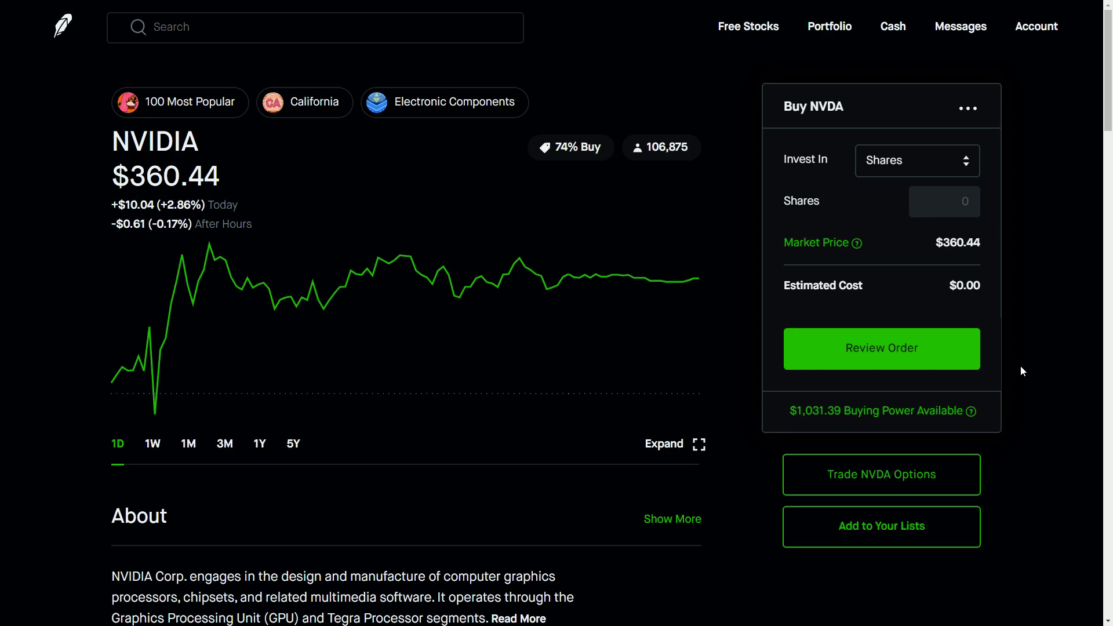
mouse_move(1024, 376)
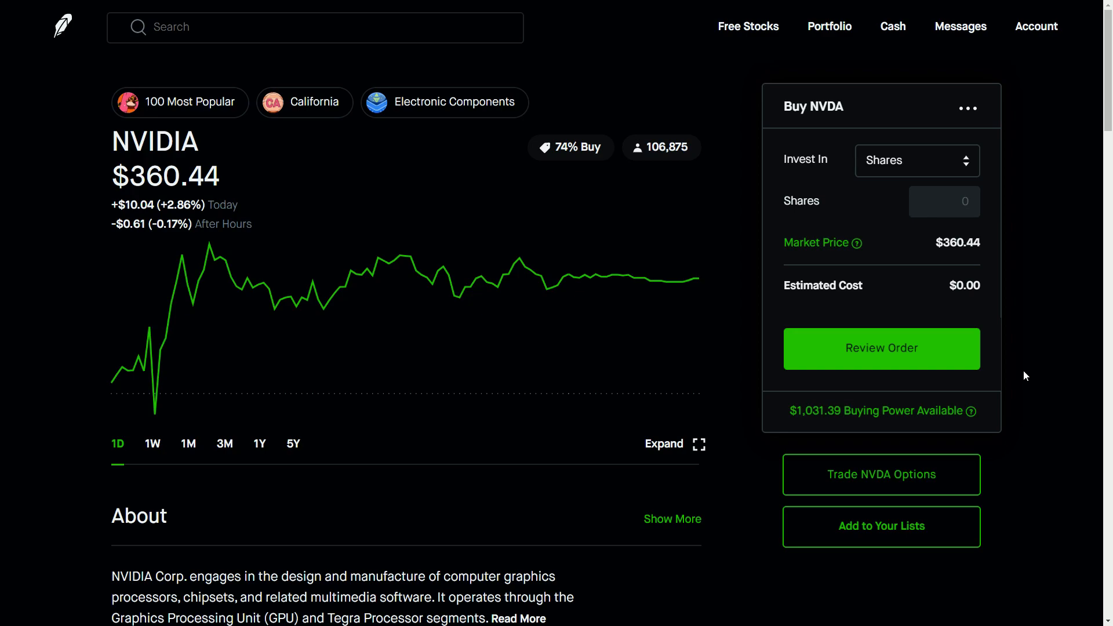